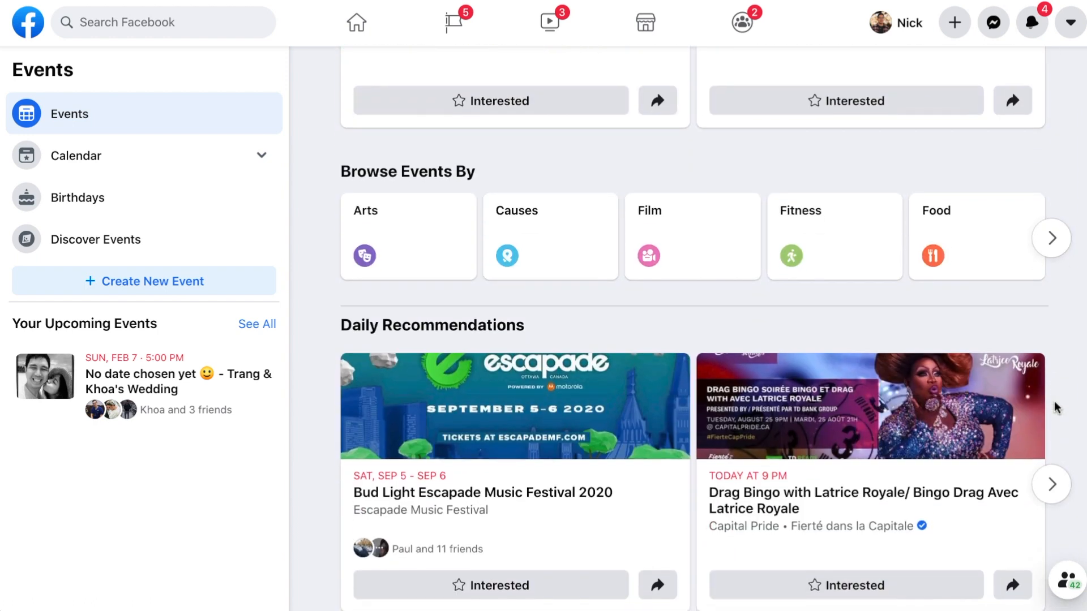
# Step: Browse the event categories and Discover Events page, then begin and abandon creating a new event
pyautogui.click(1052, 238)
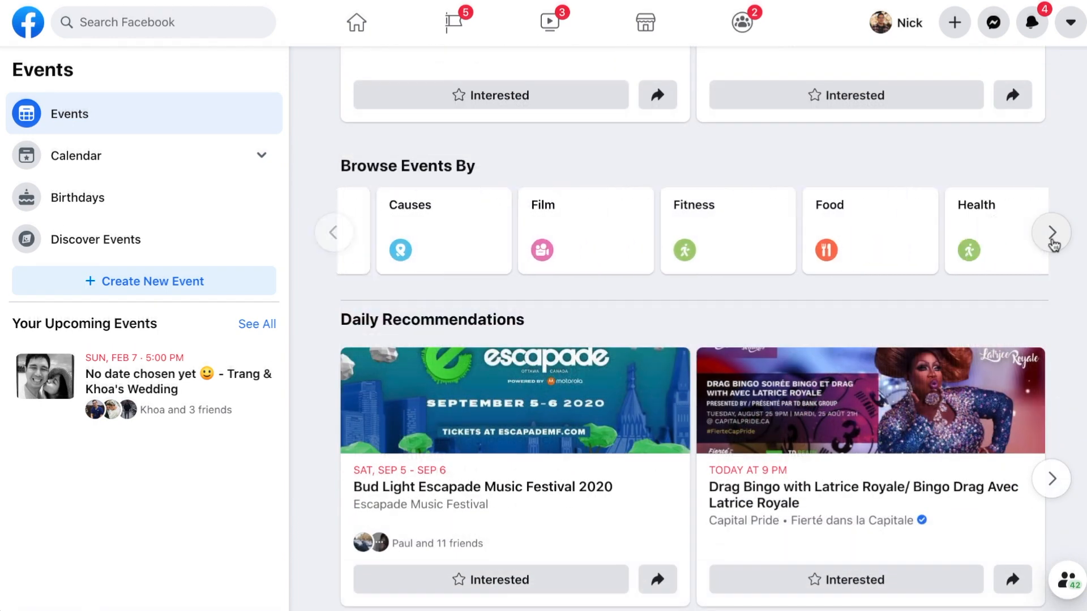
pyautogui.click(1052, 232)
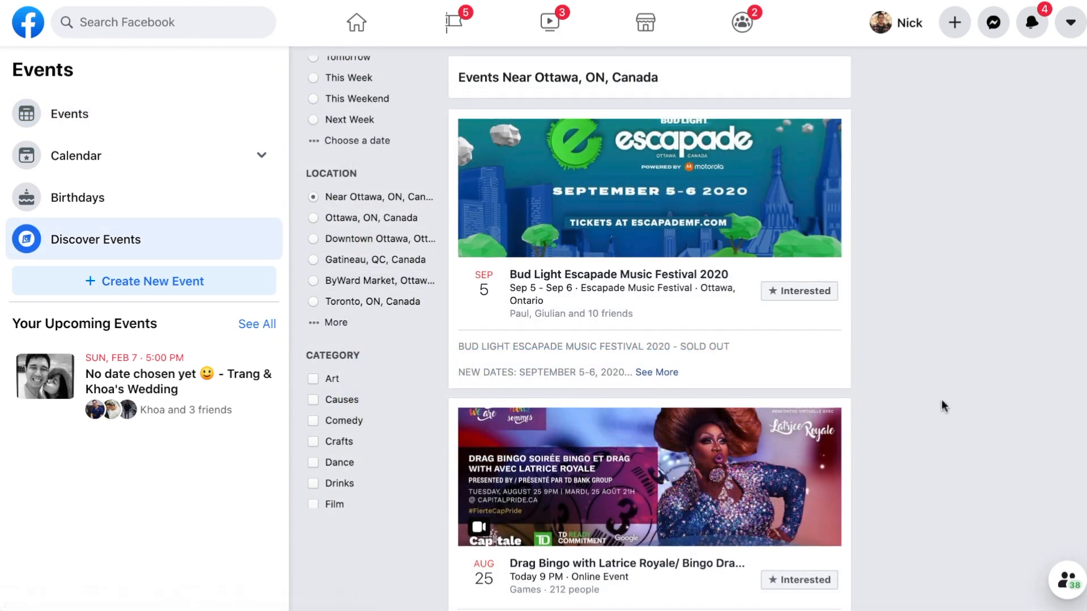
pyautogui.click(69, 113)
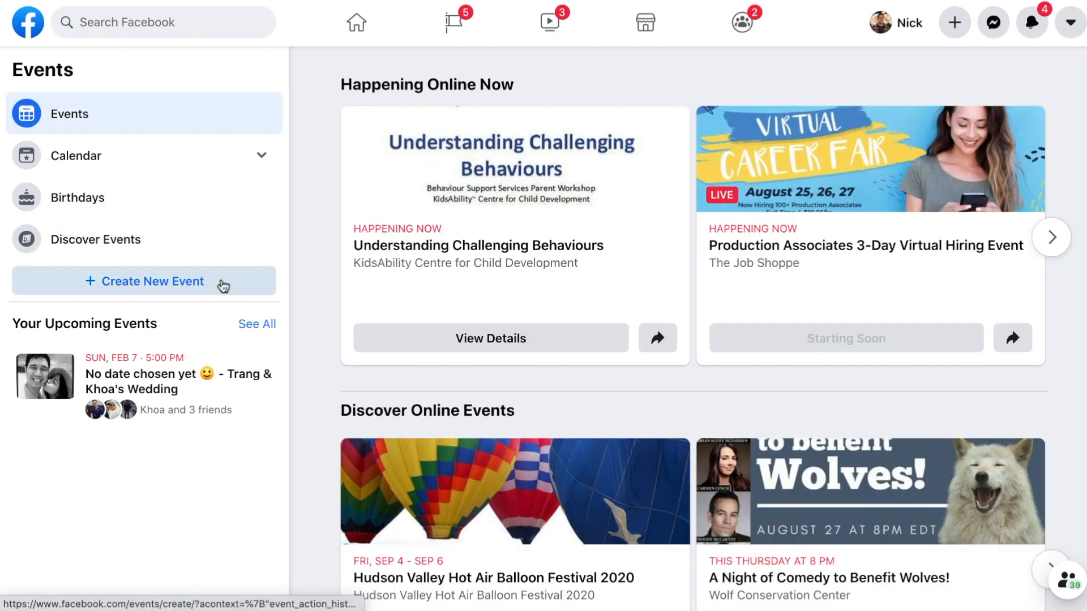
pyautogui.click(144, 282)
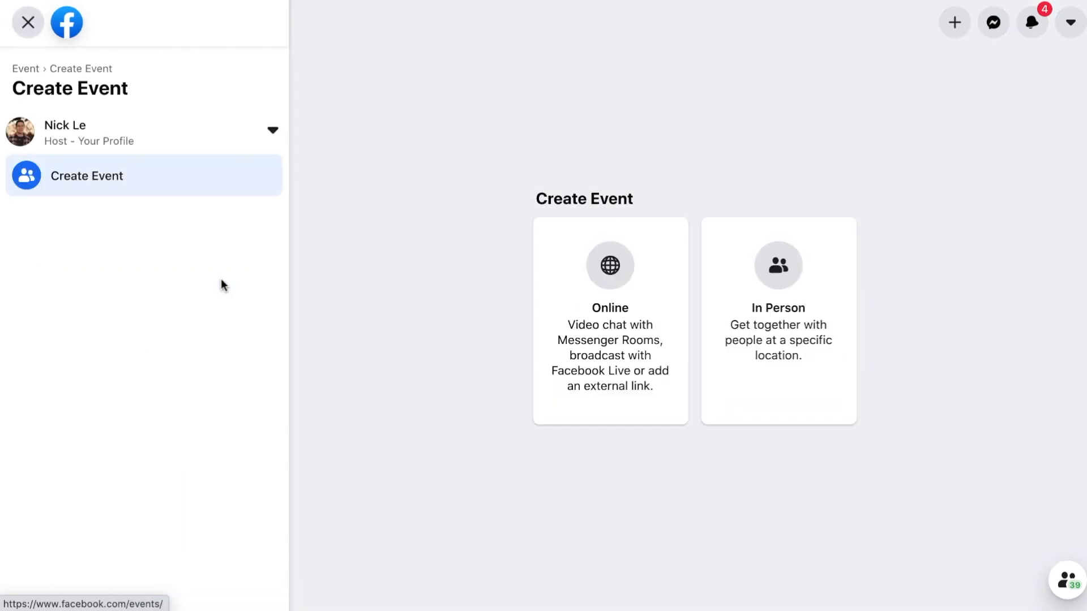
pyautogui.click(27, 21)
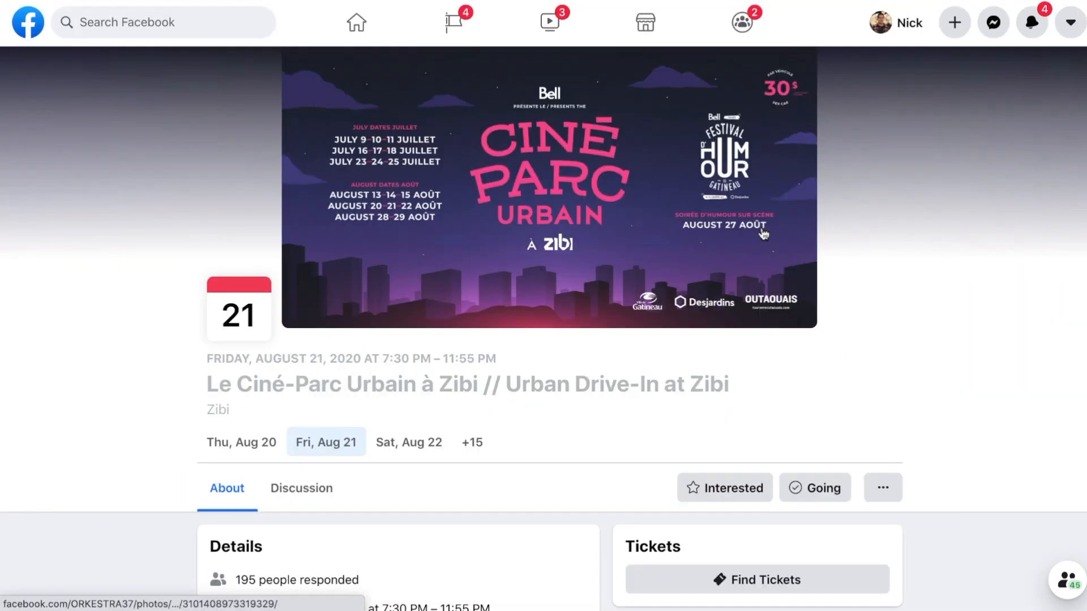
# Step: View the drive-in event's Discussion posts, scrolling down through them
pyautogui.click(301, 487)
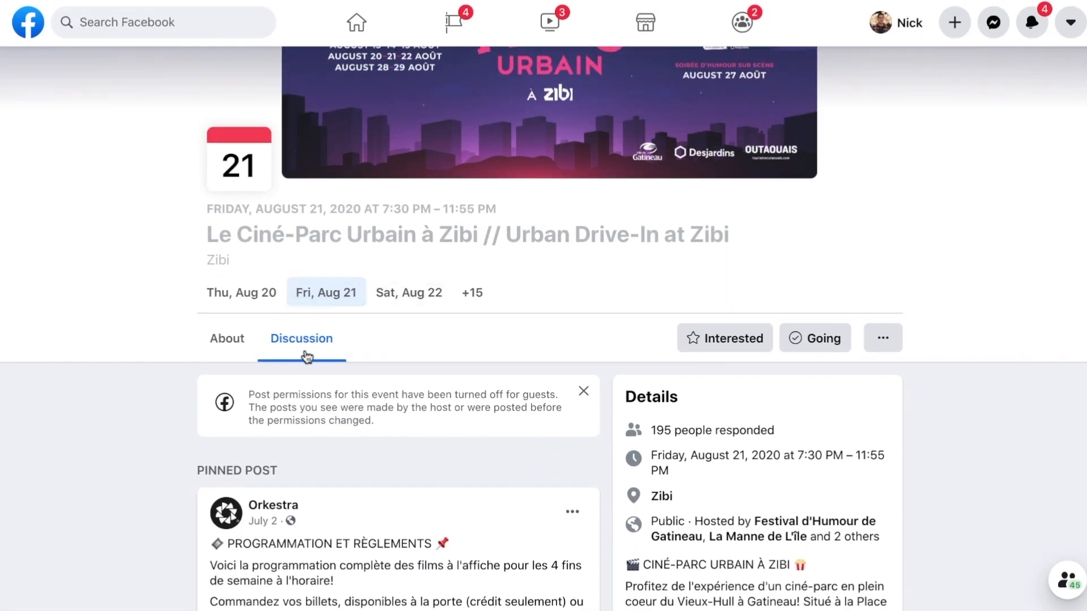
pyautogui.scroll(-3)
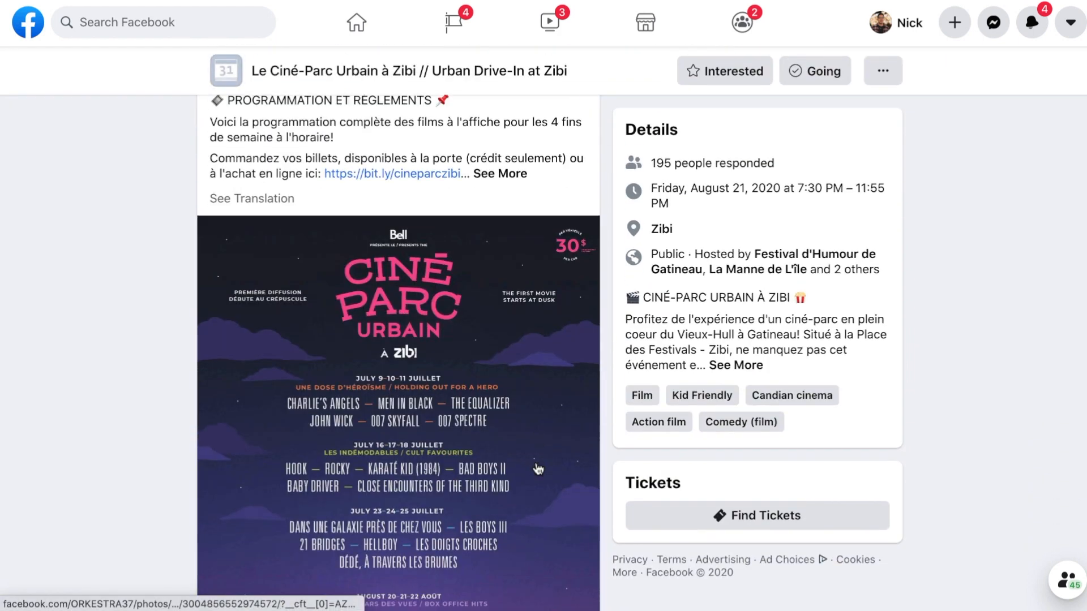
pyautogui.scroll(-3)
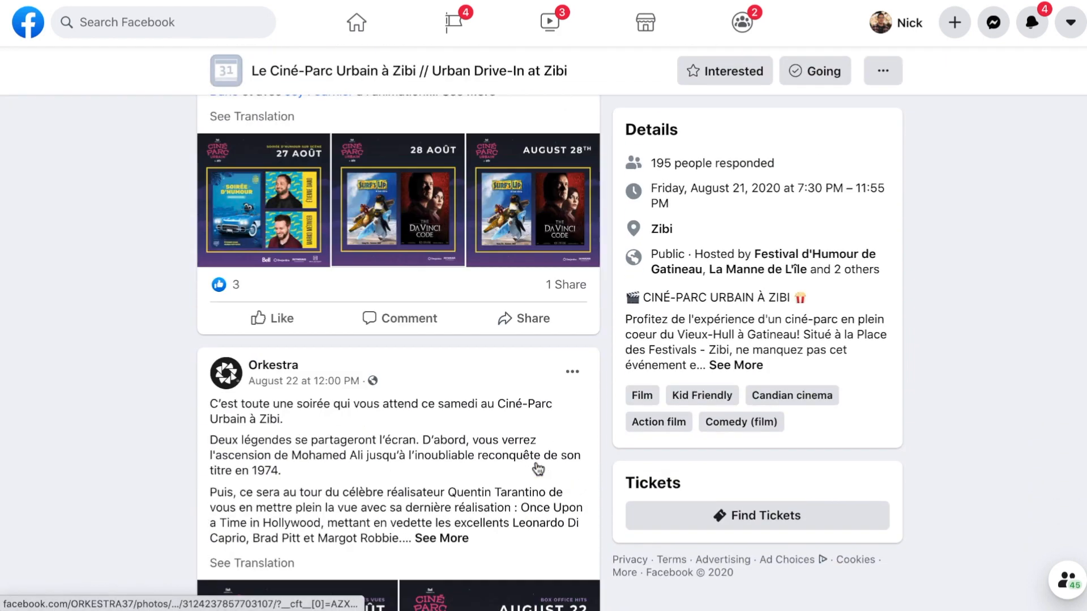
pyautogui.scroll(-3)
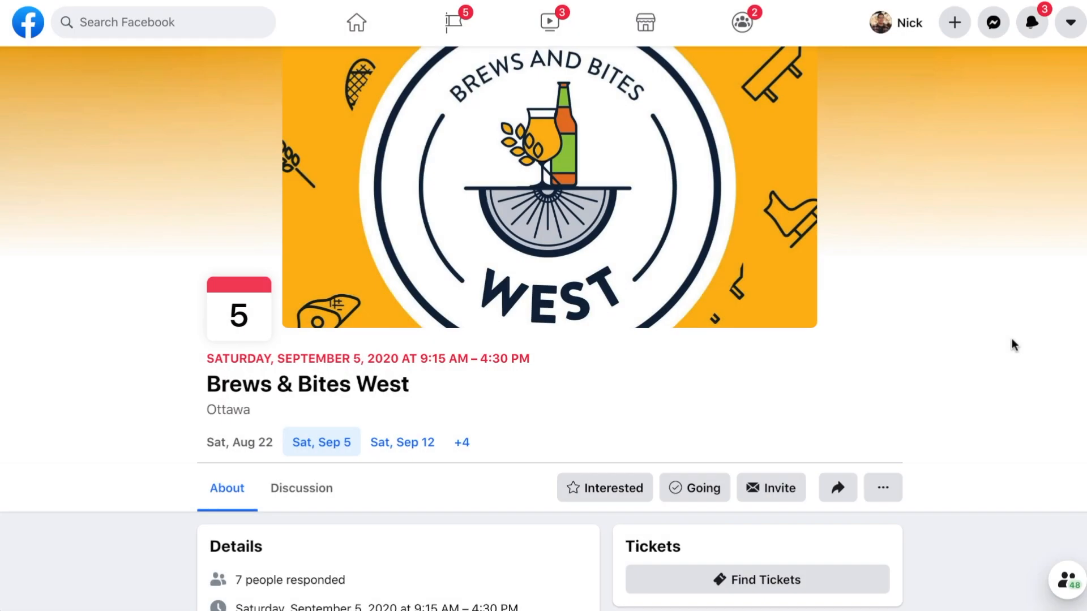
# Step: View the event cover photo full size, then bring up the article on Facebook event photo size
pyautogui.click(550, 190)
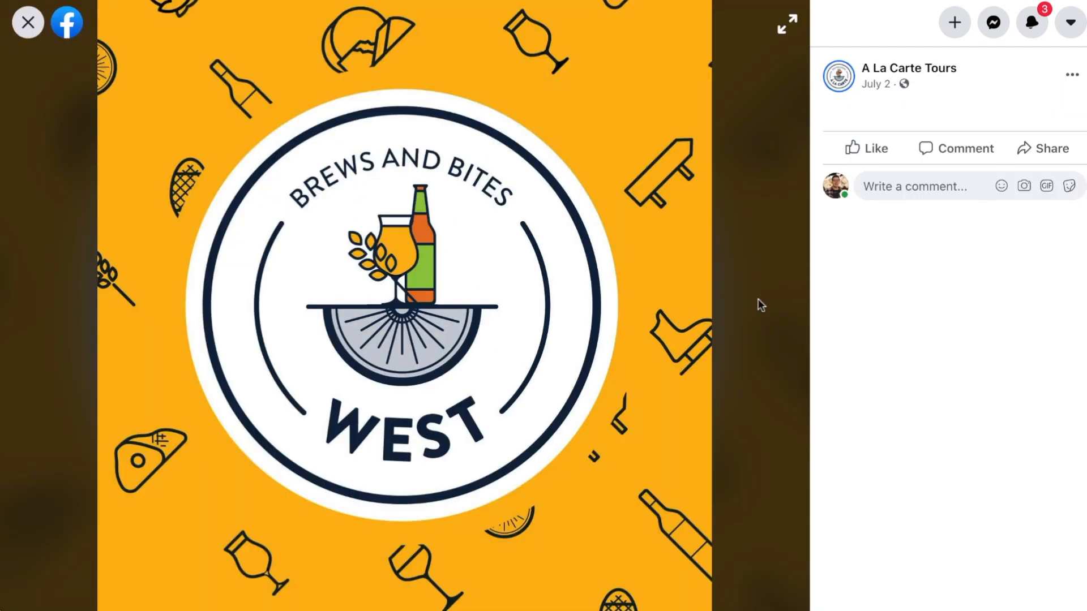
pyautogui.click(27, 22)
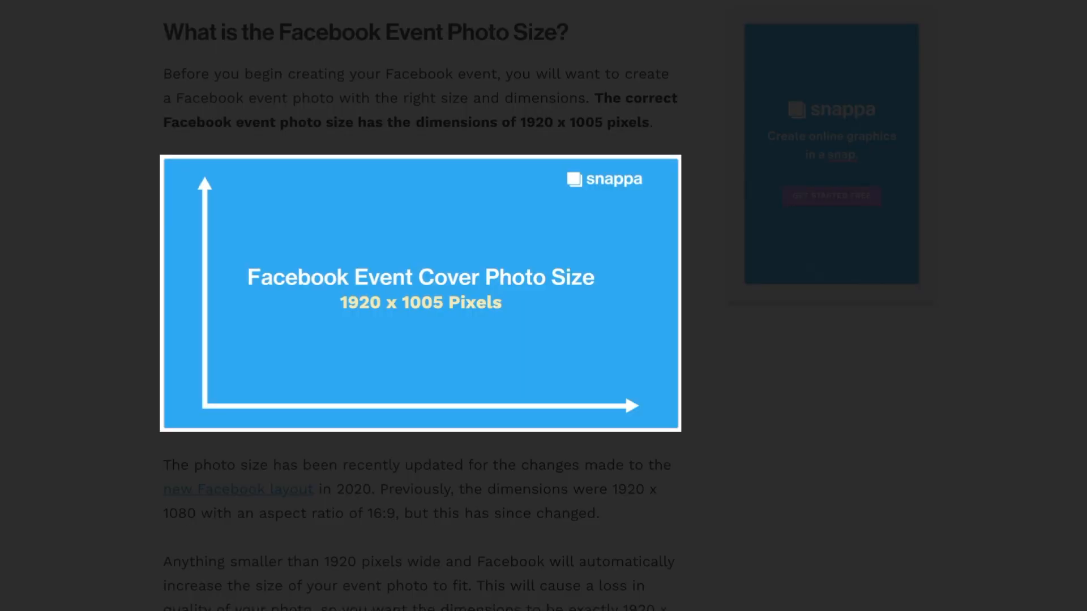
# Step: Scroll the photo-size article toward the link leading to the Snappa homepage
pyautogui.scroll(-3)
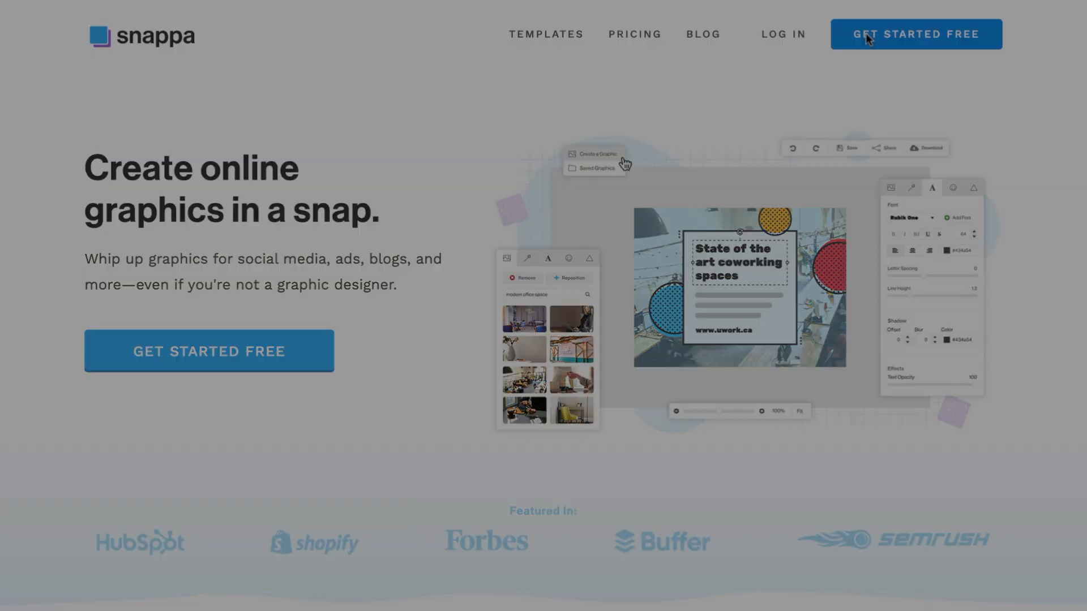
# Step: Begin a new graphic at the Facebook Event Cover size of 1920 x 1005 px
pyautogui.click(914, 34)
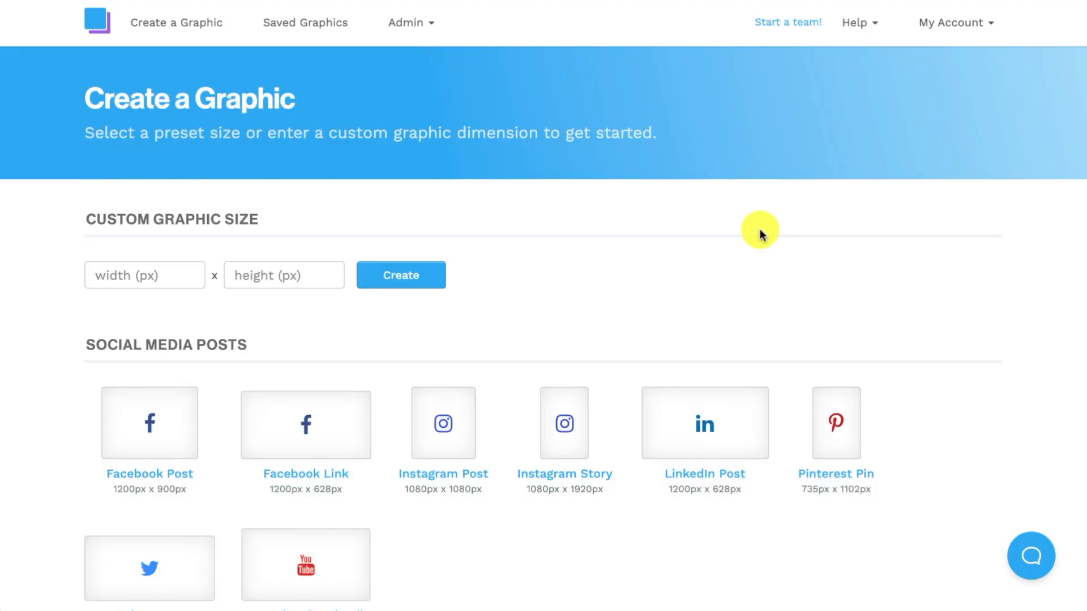
pyautogui.scroll(-3)
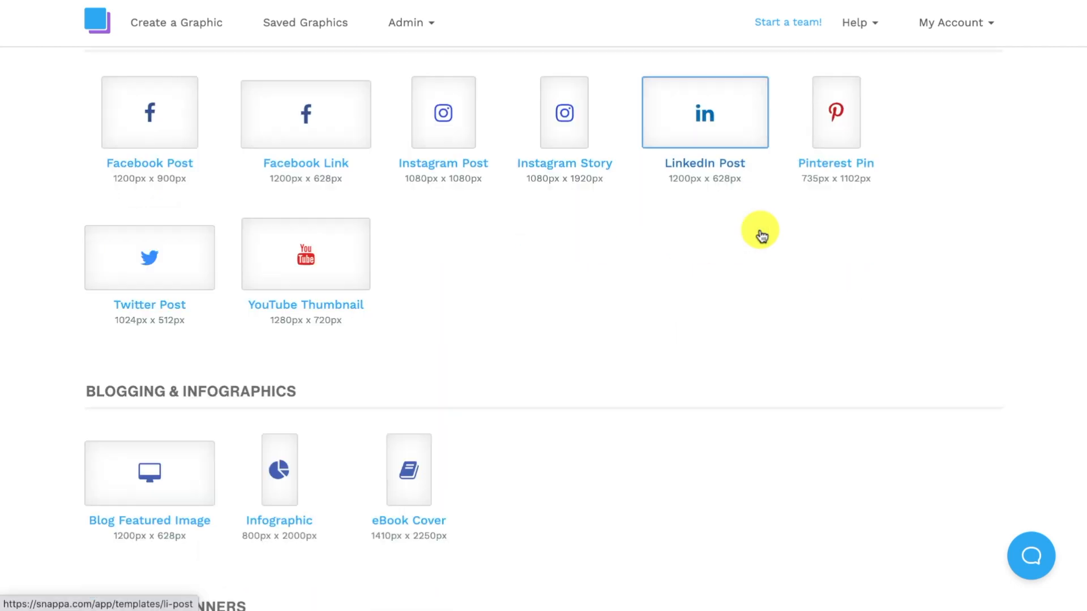
pyautogui.scroll(-3)
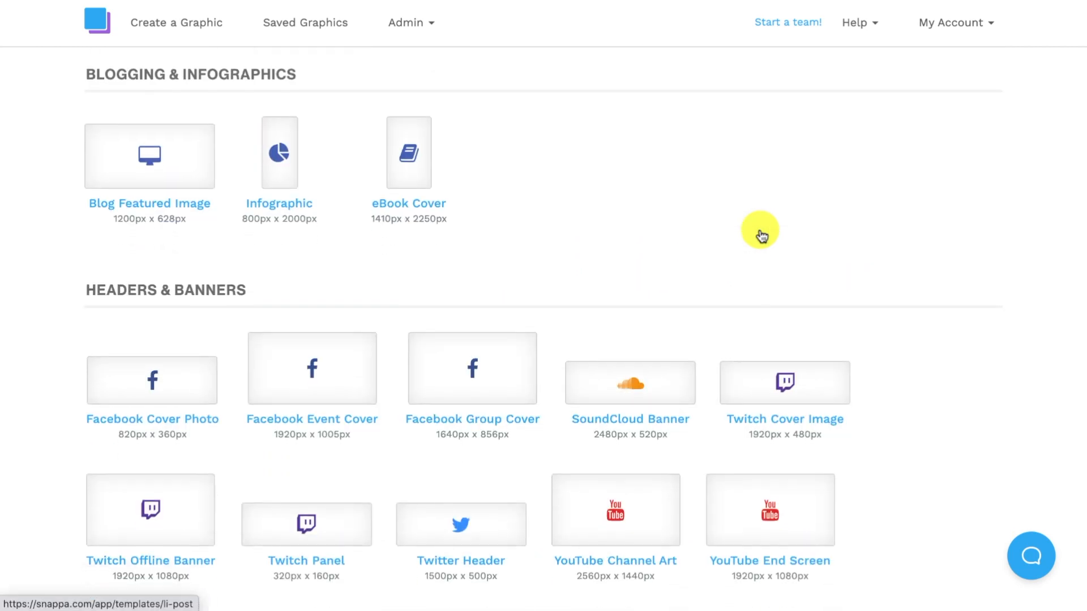
pyautogui.click(311, 368)
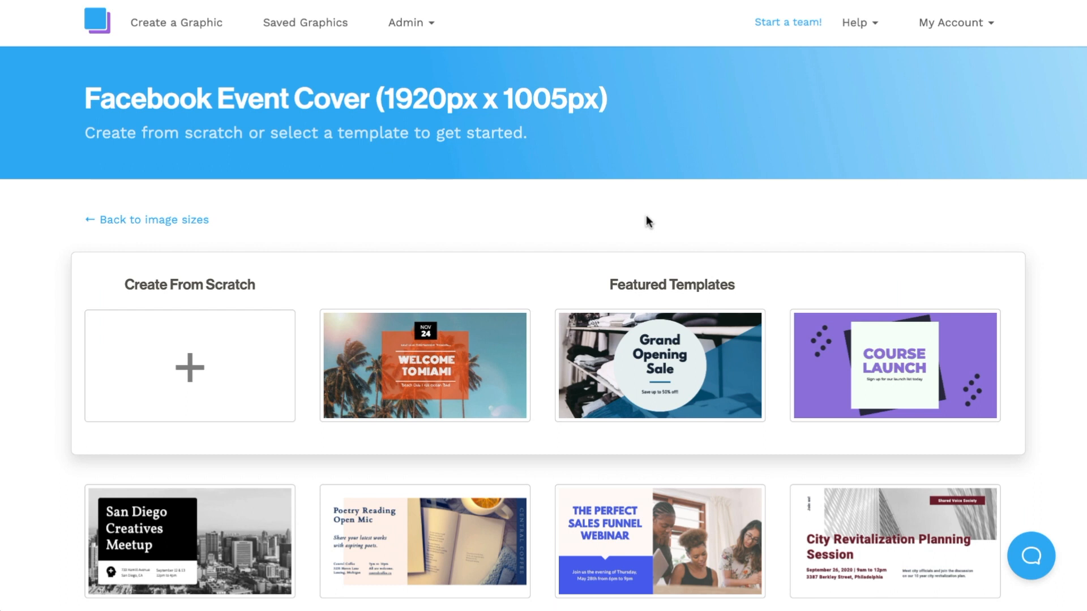
pyautogui.moveTo(289, 312)
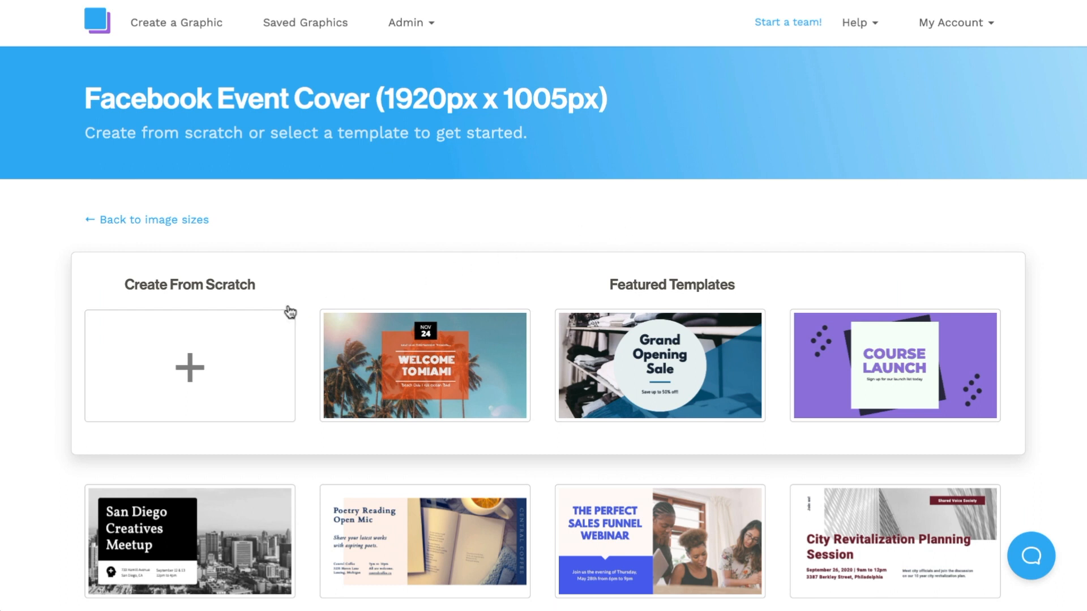
# Step: Browse the event cover templates and start from the palm-tree Welcome To Miami one
pyautogui.scroll(-3)
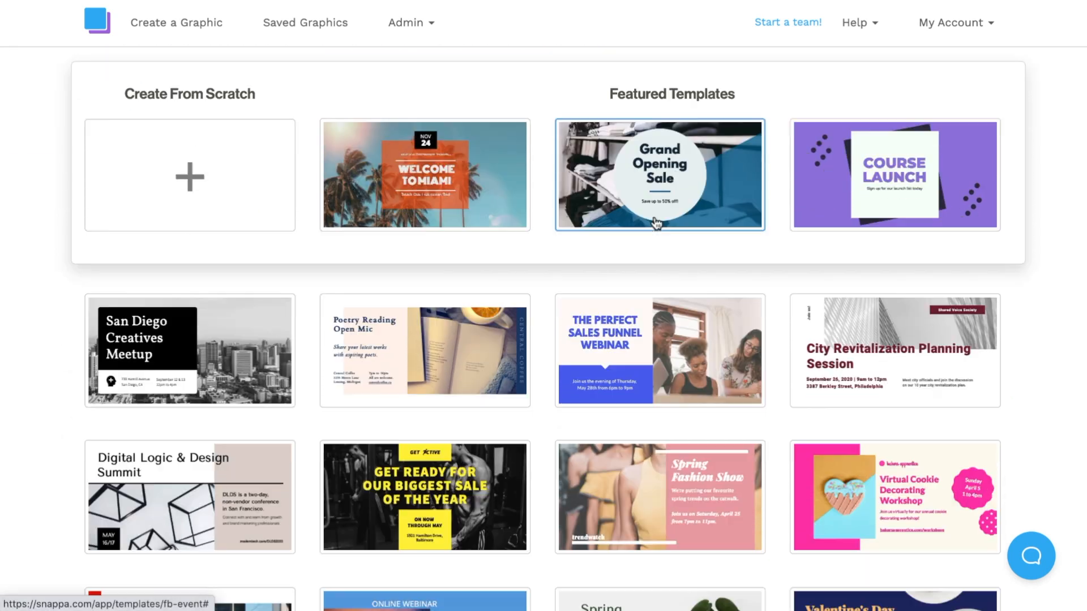
pyautogui.scroll(-3)
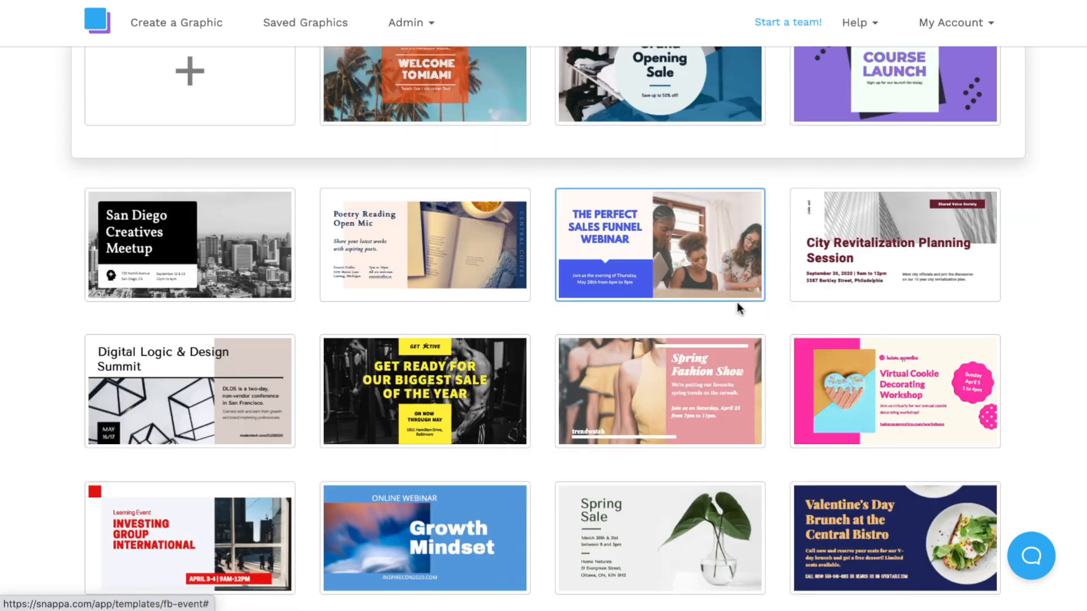
pyautogui.scroll(-3)
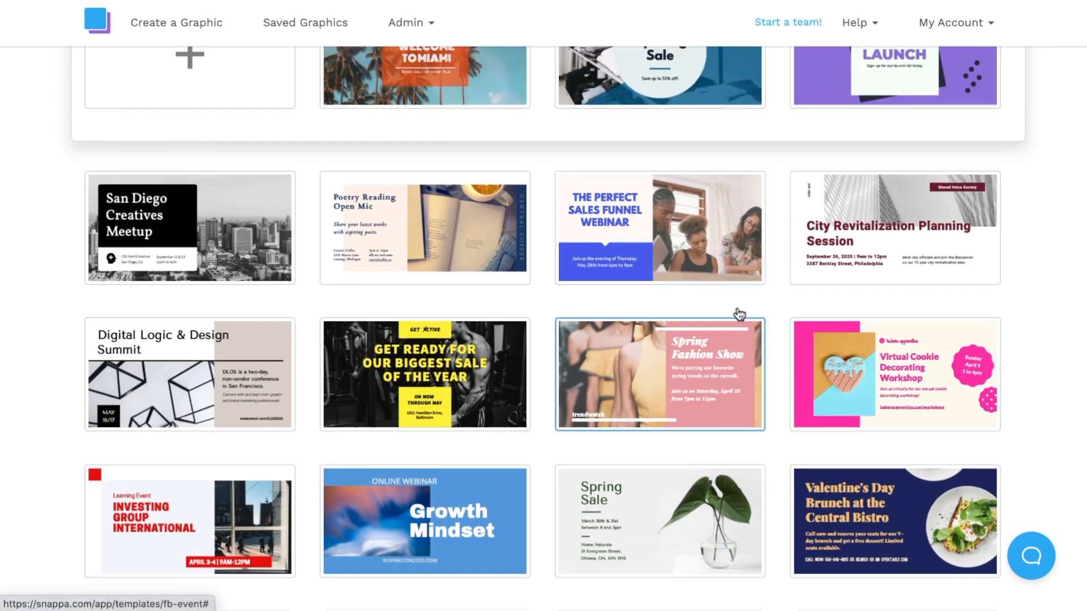
pyautogui.scroll(3)
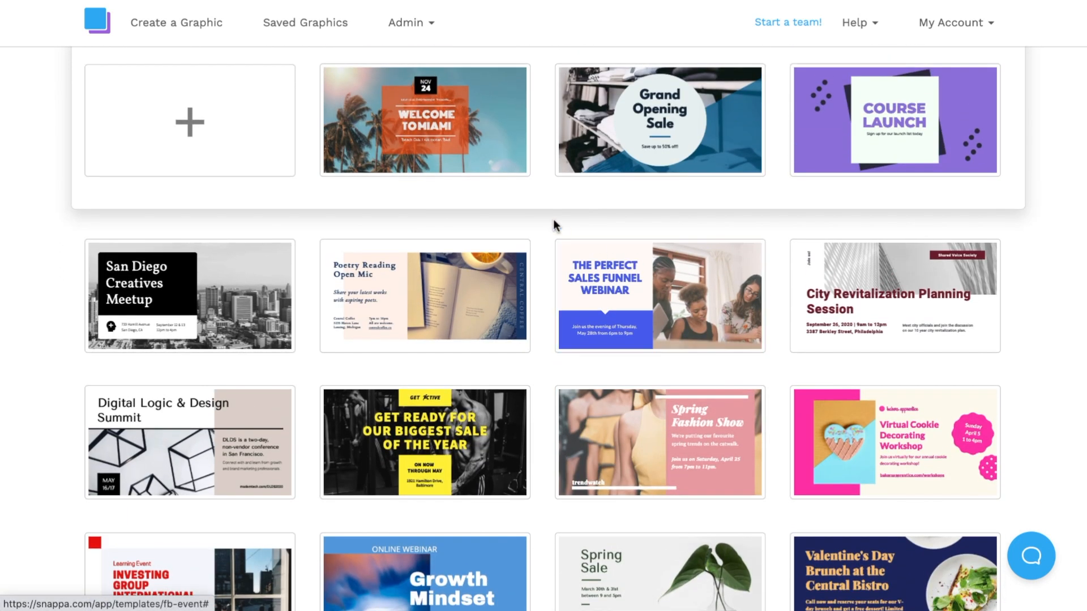
pyautogui.click(425, 120)
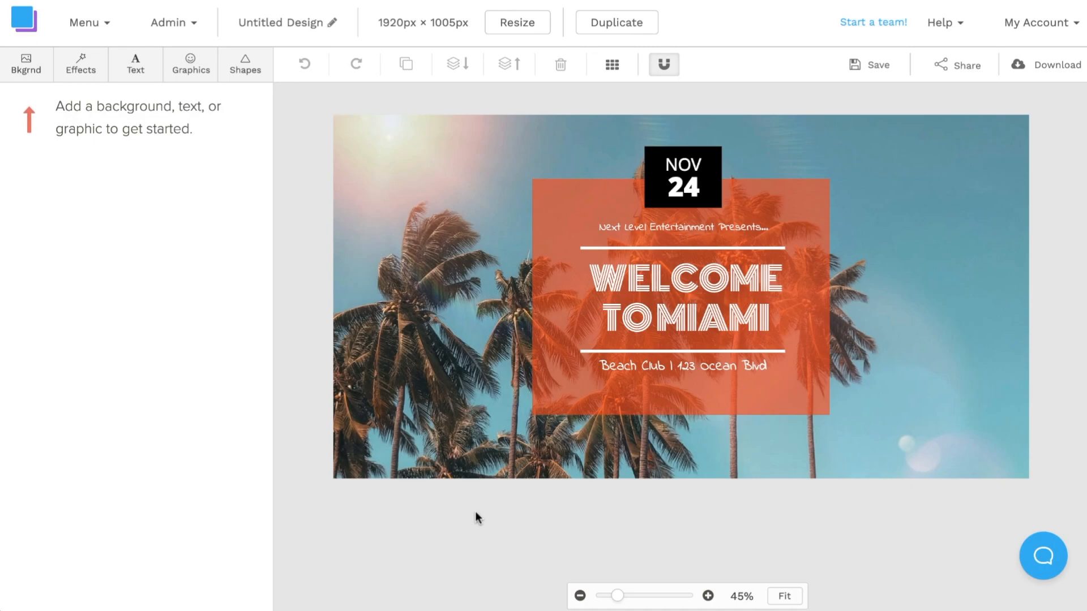
pyautogui.moveTo(740, 309)
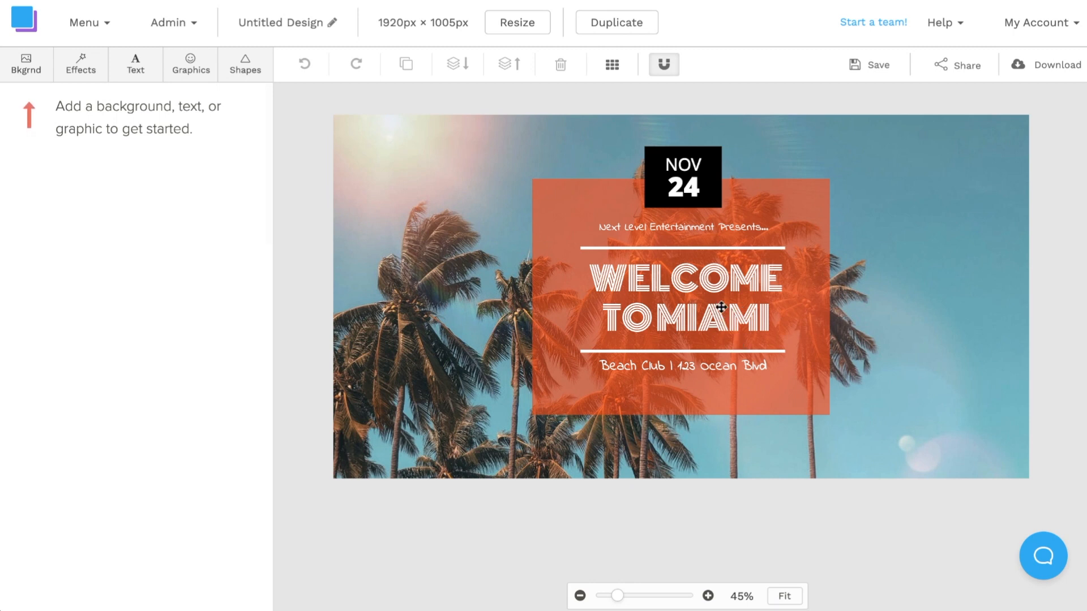
# Step: Replace the WELCOME TO MIAMI headline with ICELAND ADVENTURES
pyautogui.click(682, 299)
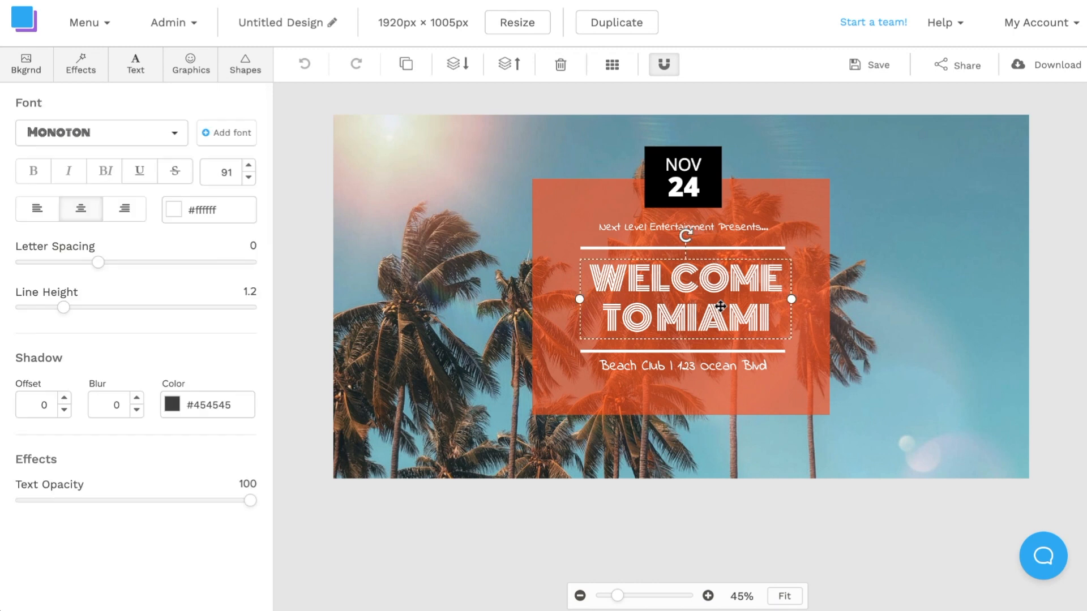
pyautogui.write('ICELAND')
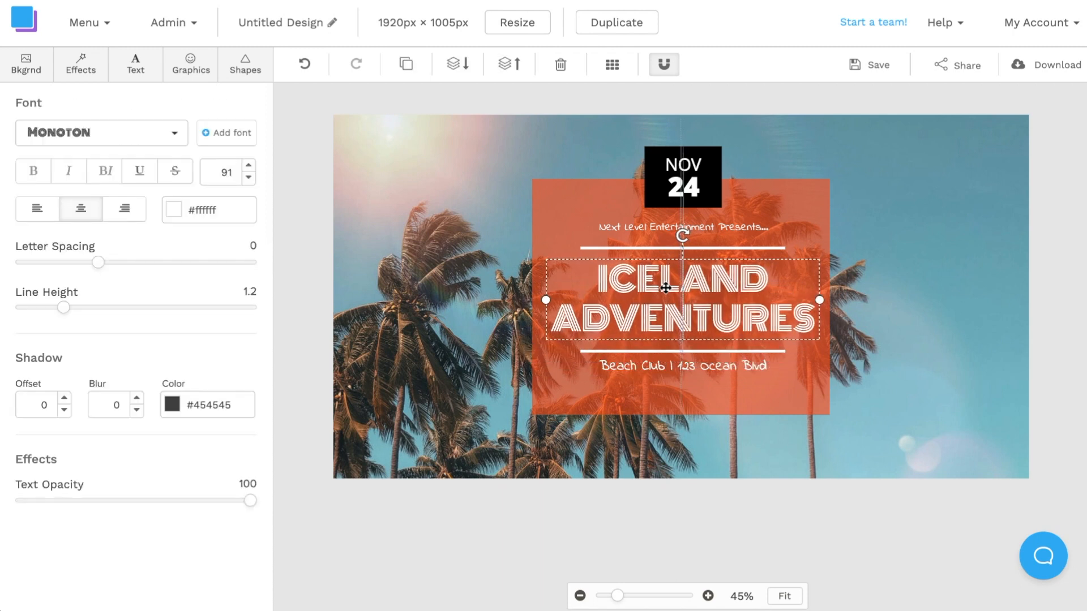
pyautogui.click(666, 360)
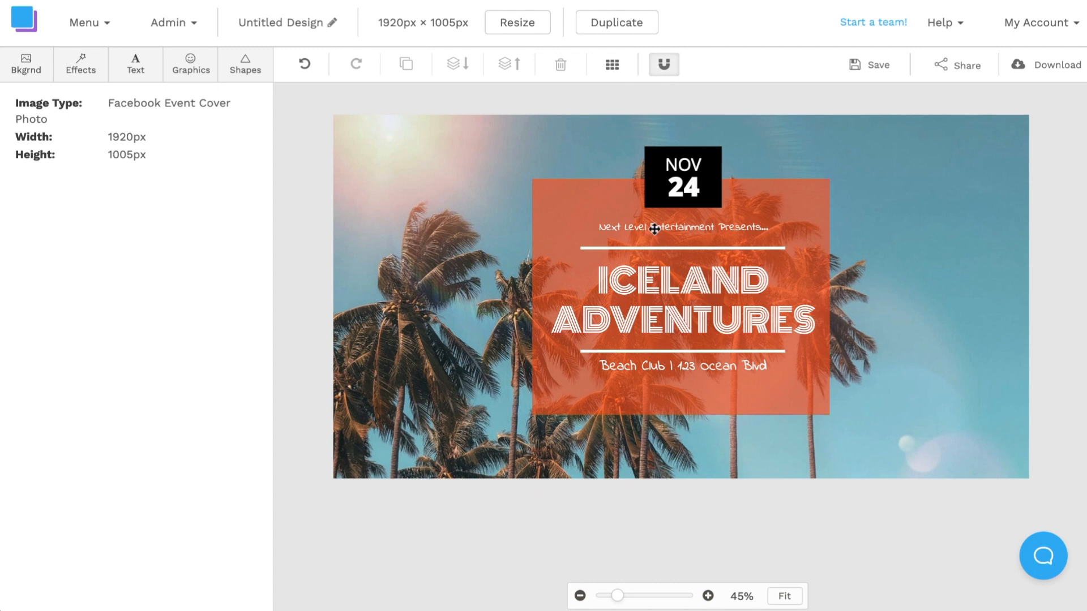
# Step: Change the top line to SNAPPA PRESENTS and the bottom line to RESERVE YOUR SPOT NOW
pyautogui.click(681, 228)
pyautogui.write('SWPPH PRESENTS')
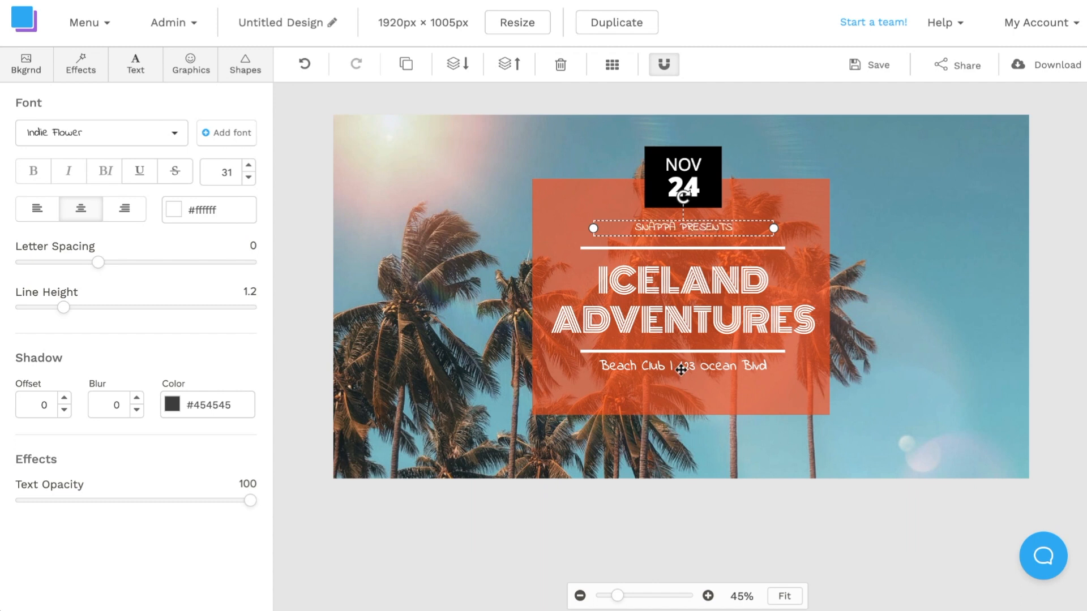
pyautogui.click(681, 365)
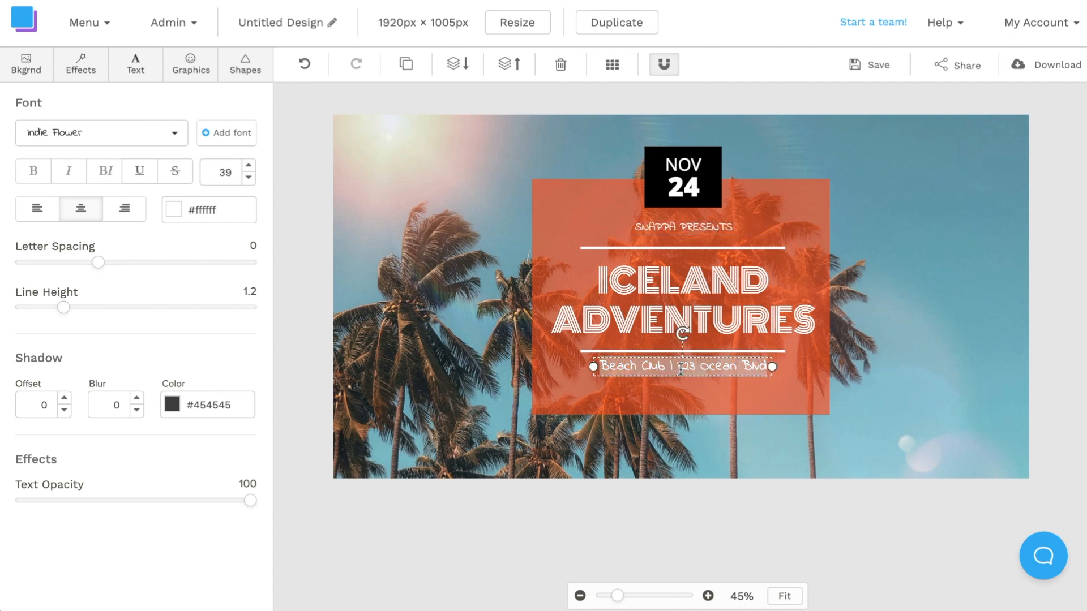
pyautogui.write('RESERVE YOUR SPOT NOW')
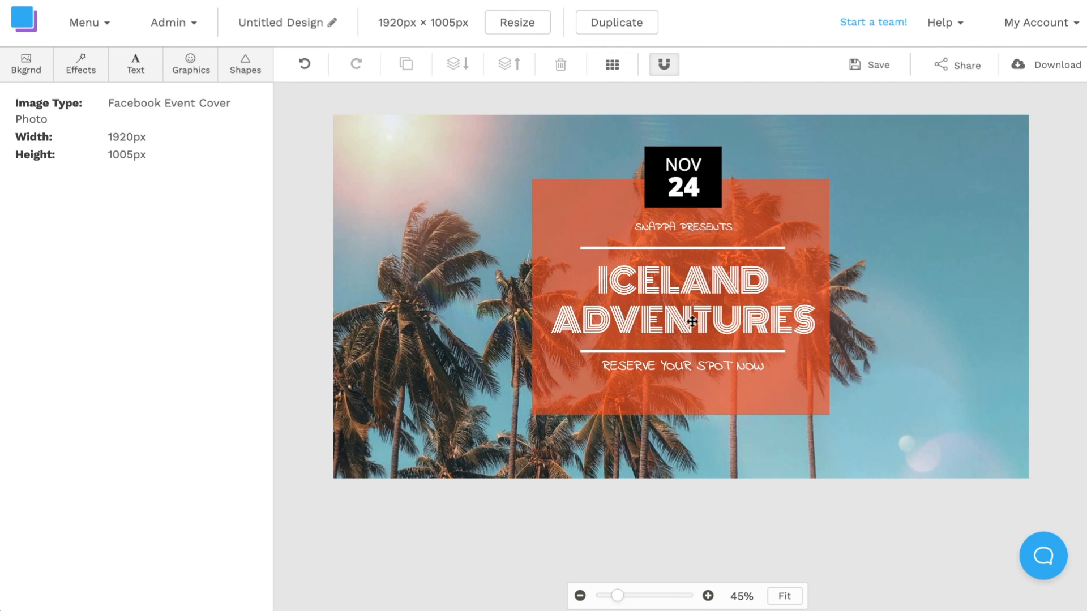
# Step: Set the ICELAND ADVENTURES title in Montserrat Extra Bold
pyautogui.click(682, 320)
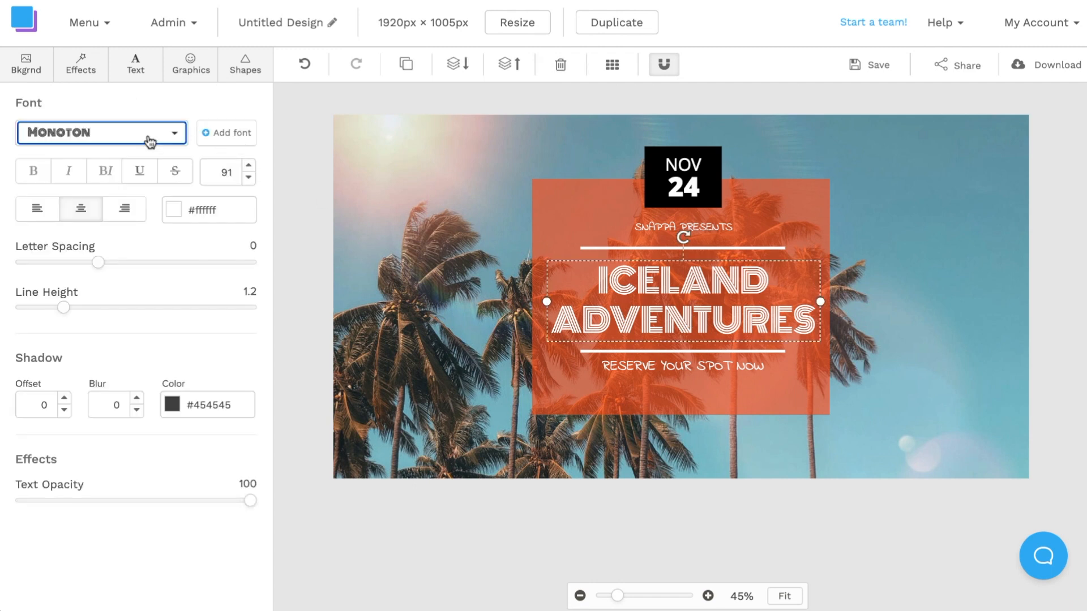
pyautogui.click(101, 133)
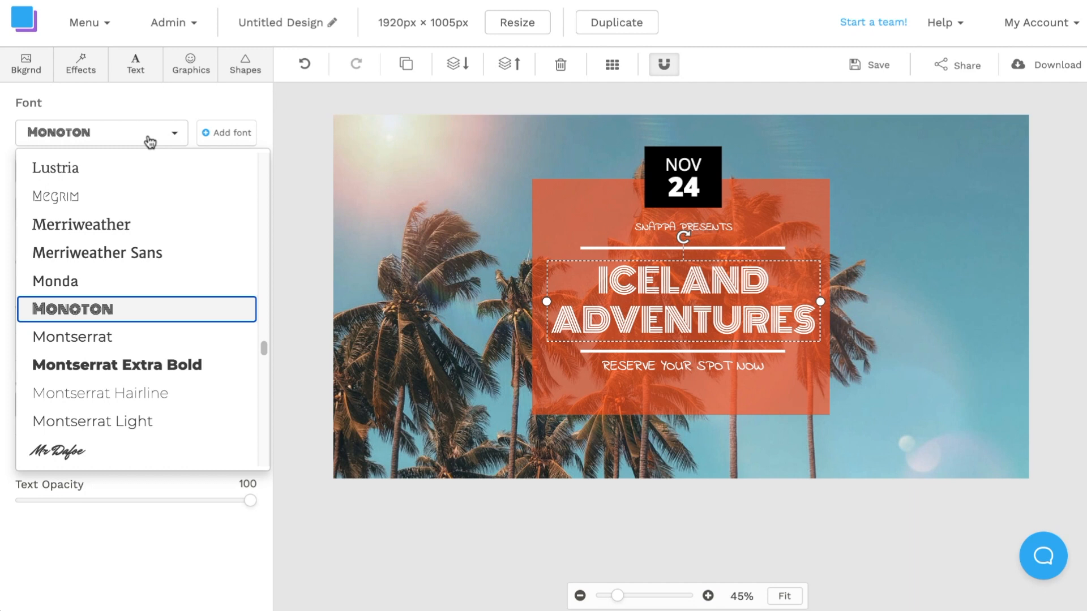
pyautogui.click(116, 364)
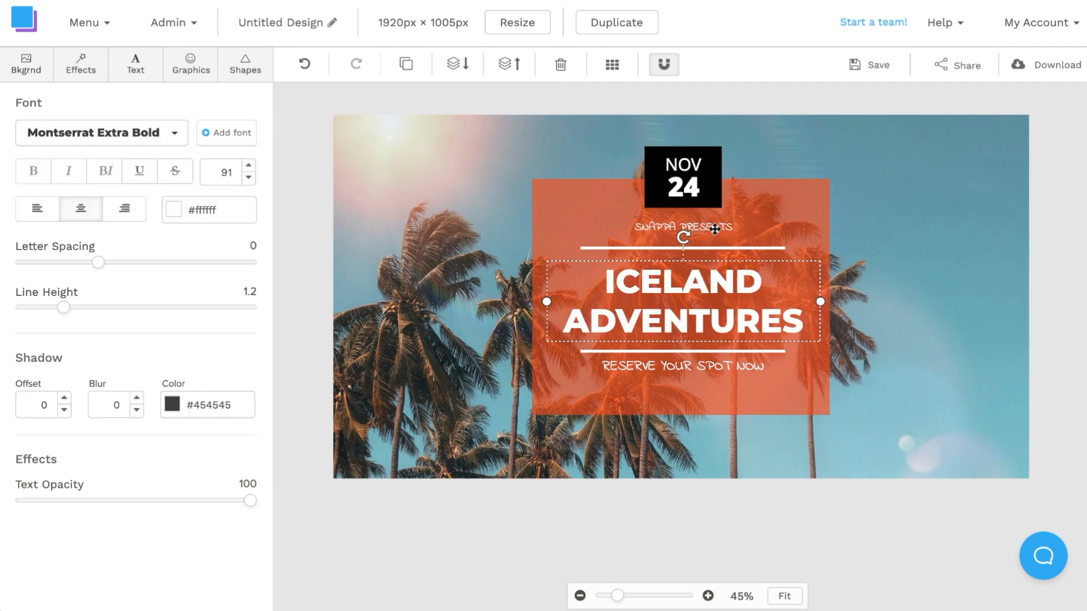
# Step: Set SNAPPA PRESENTS and RESERVE YOUR SPOT NOW in League Spartan with a larger call-to-action size
pyautogui.click(684, 228)
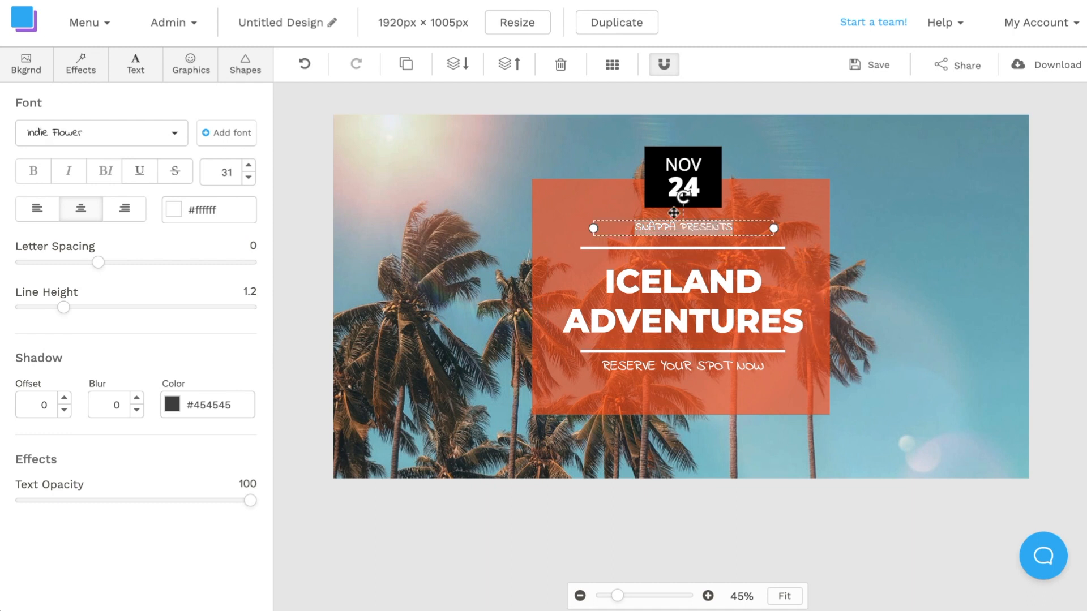
pyautogui.click(101, 132)
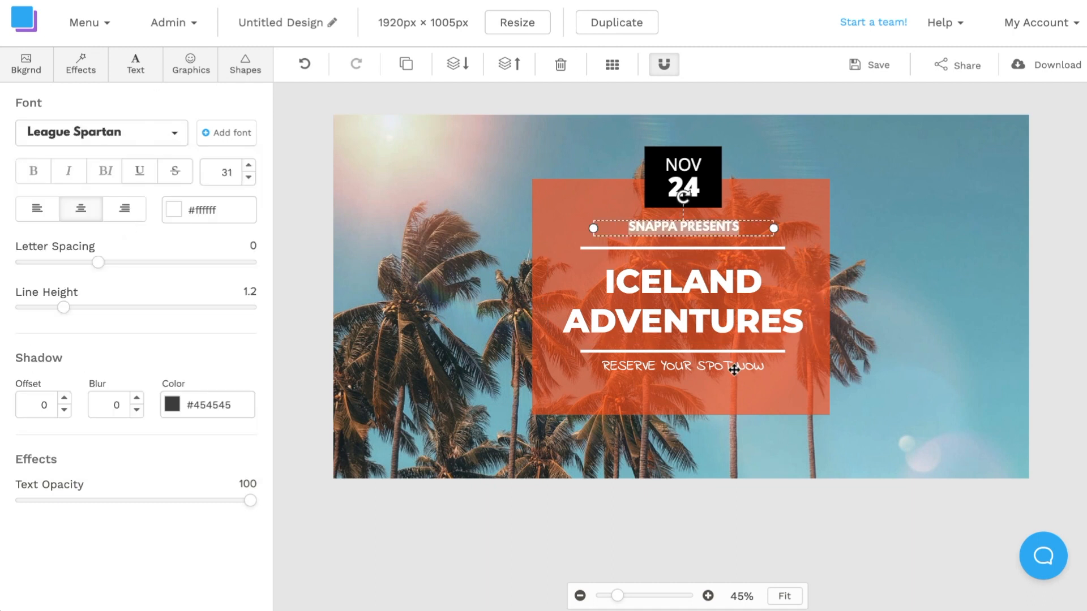
pyautogui.click(101, 133)
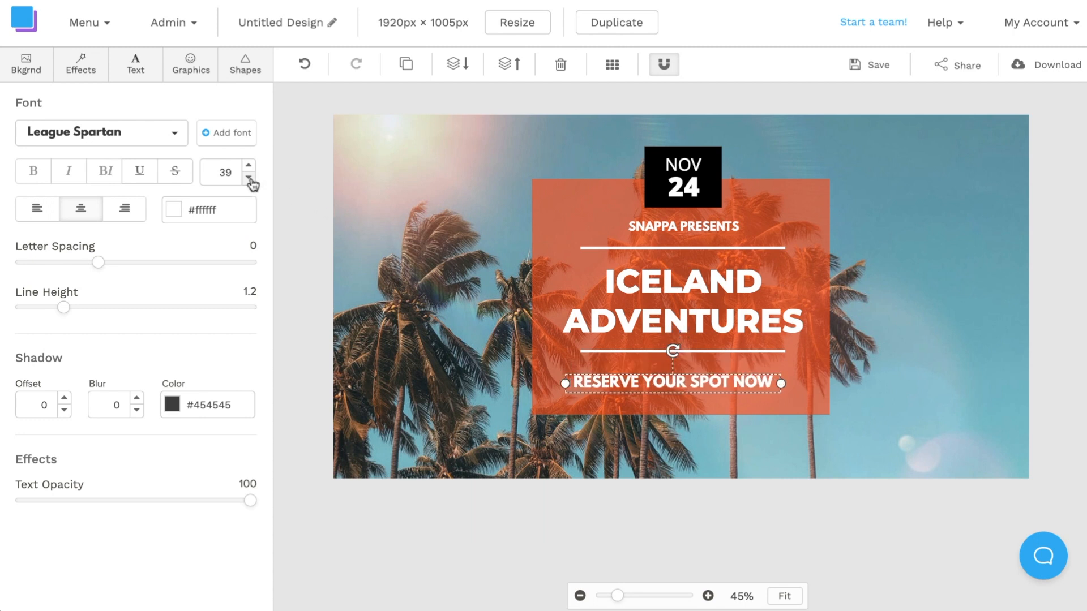
pyautogui.click(248, 176)
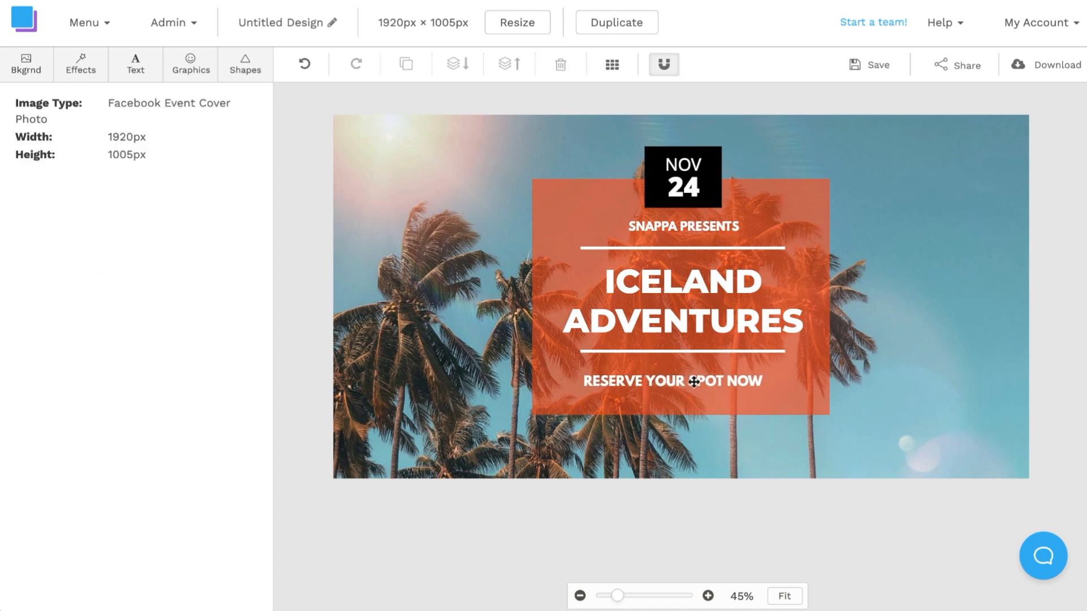
# Step: Edit the date badge text so it reads APR 15 instead of NOV 24
pyautogui.click(671, 382)
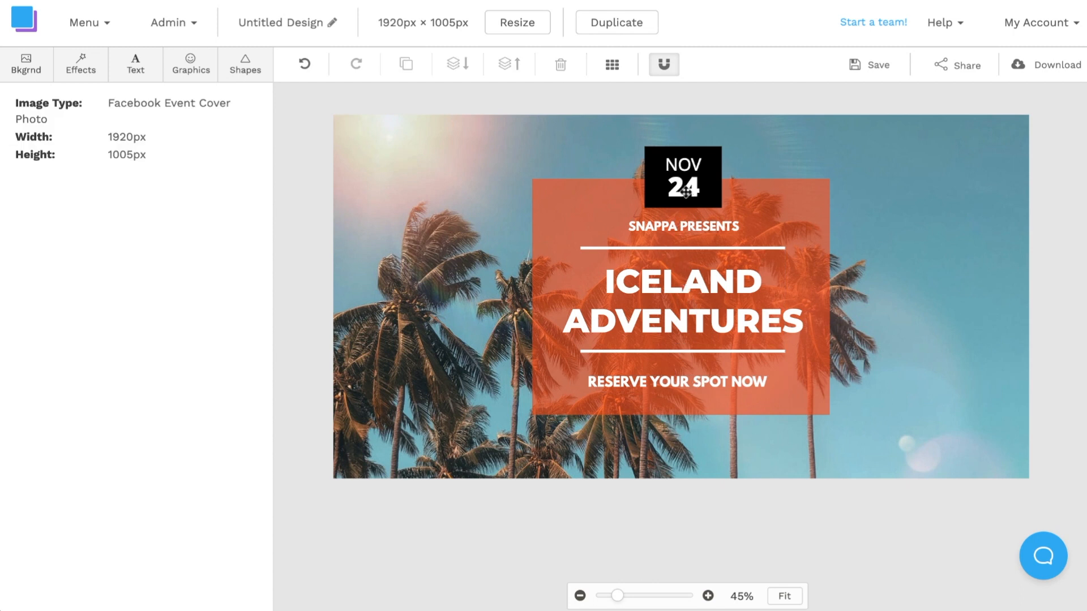
pyautogui.click(683, 192)
pyautogui.write('15')
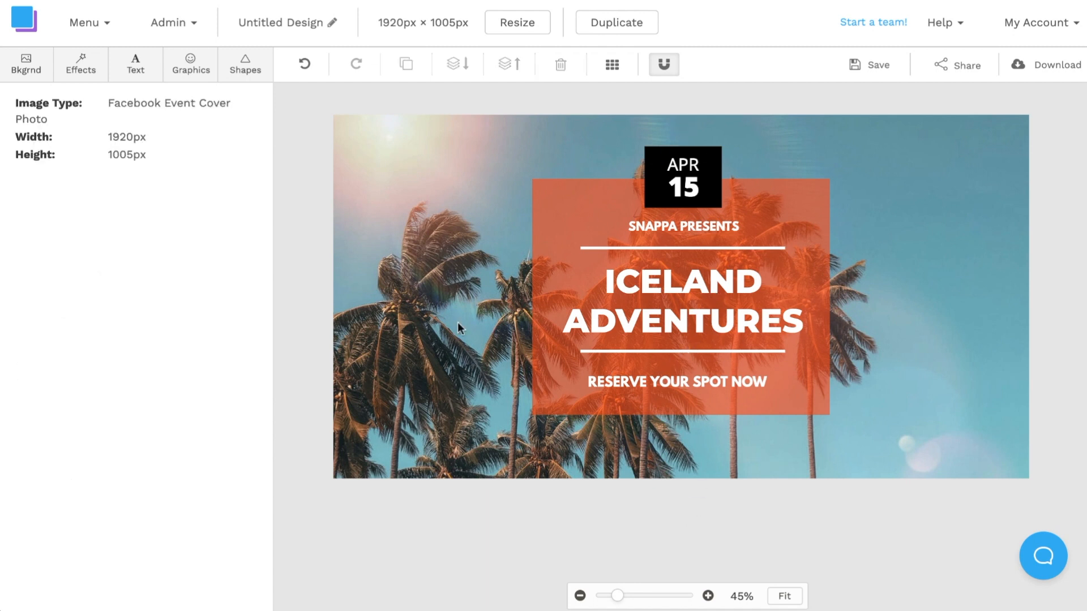
pyautogui.moveTo(478, 347)
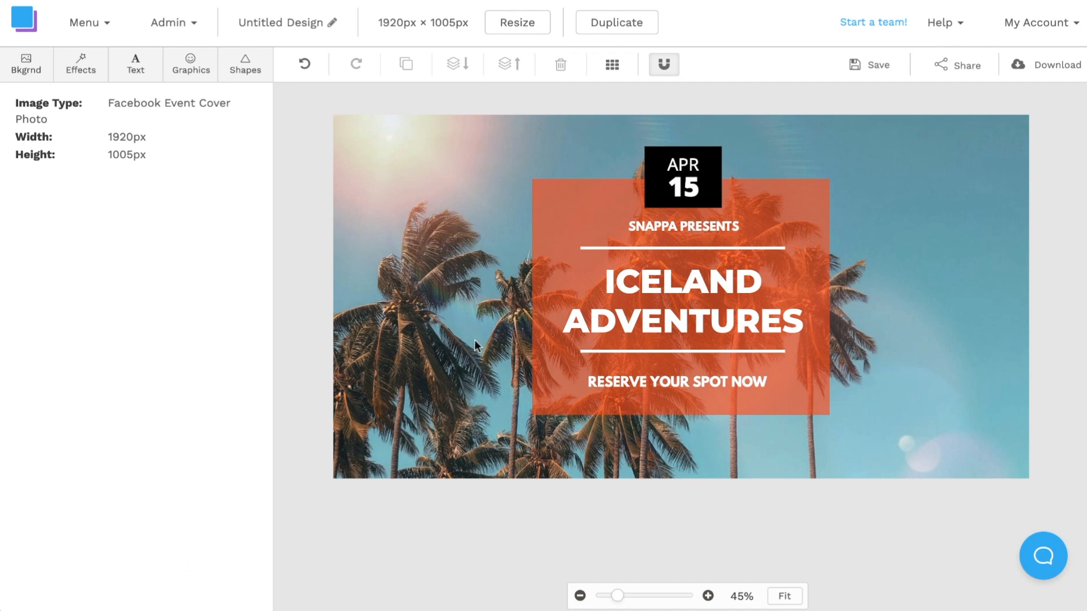
pyautogui.moveTo(257, 141)
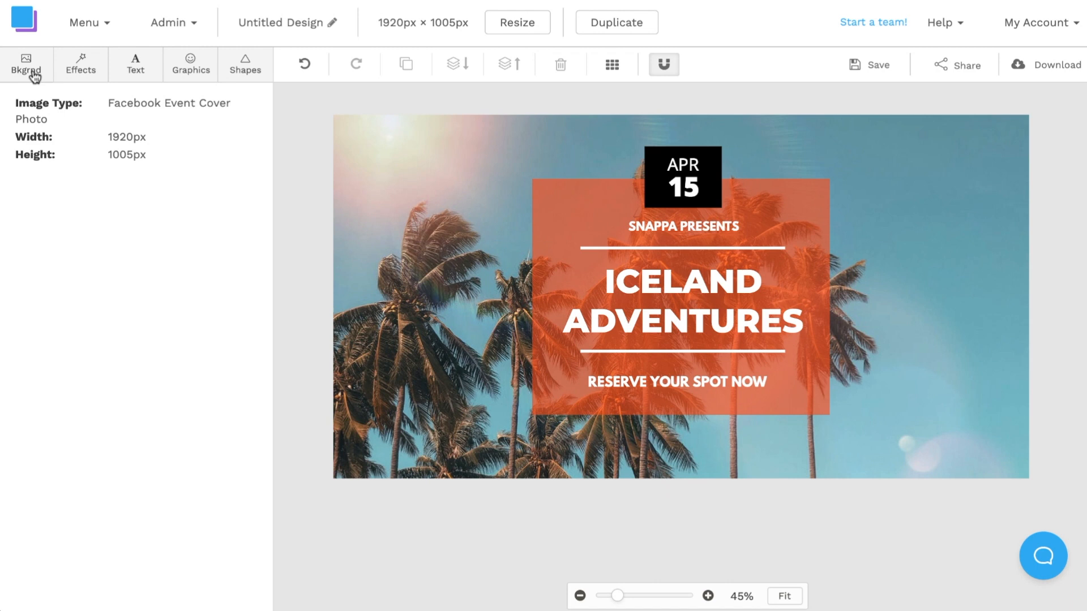
# Step: Look through the background Patterns, Uploads and Color options, returning to the stock Photos
pyautogui.click(26, 64)
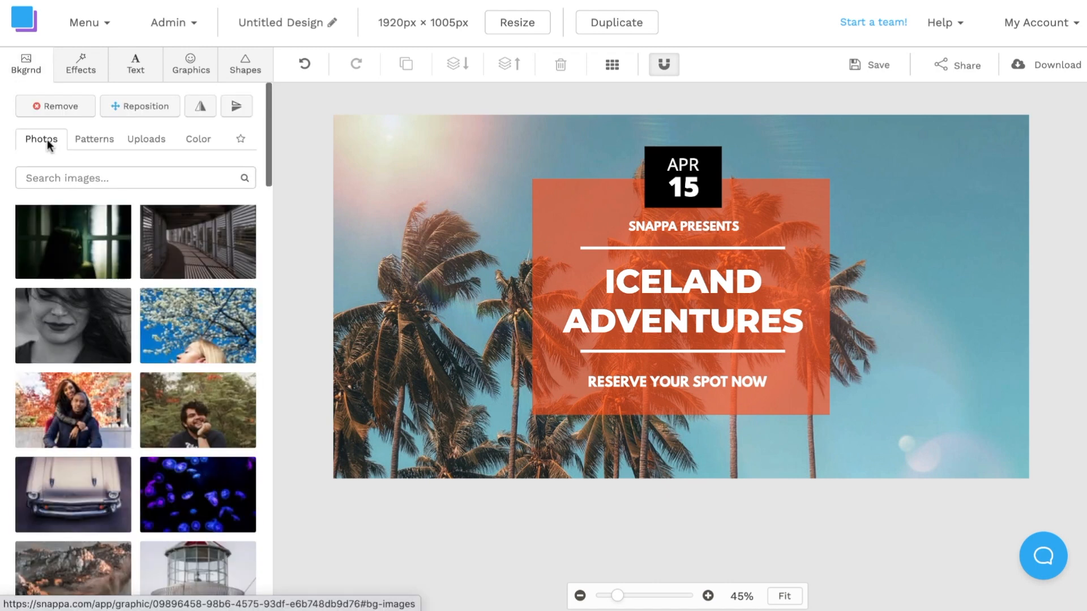
pyautogui.moveTo(78, 289)
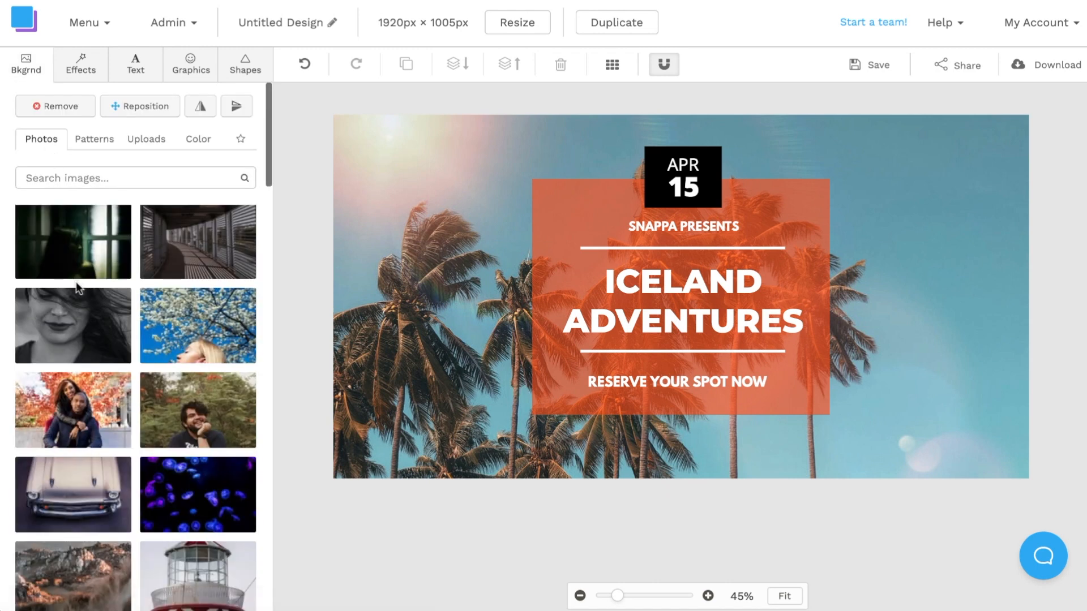
pyautogui.click(94, 138)
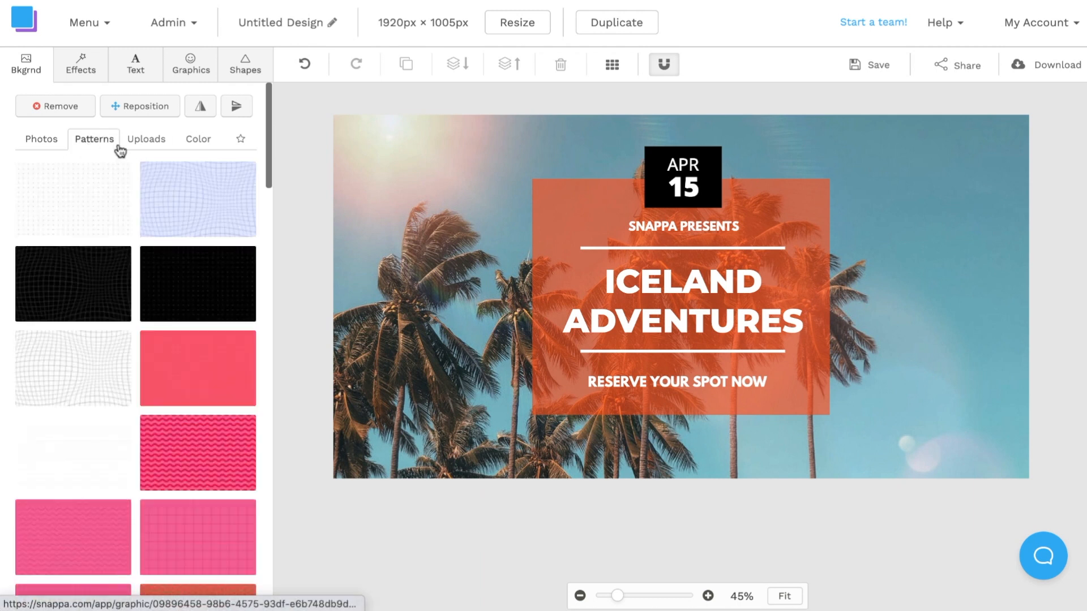
pyautogui.click(146, 138)
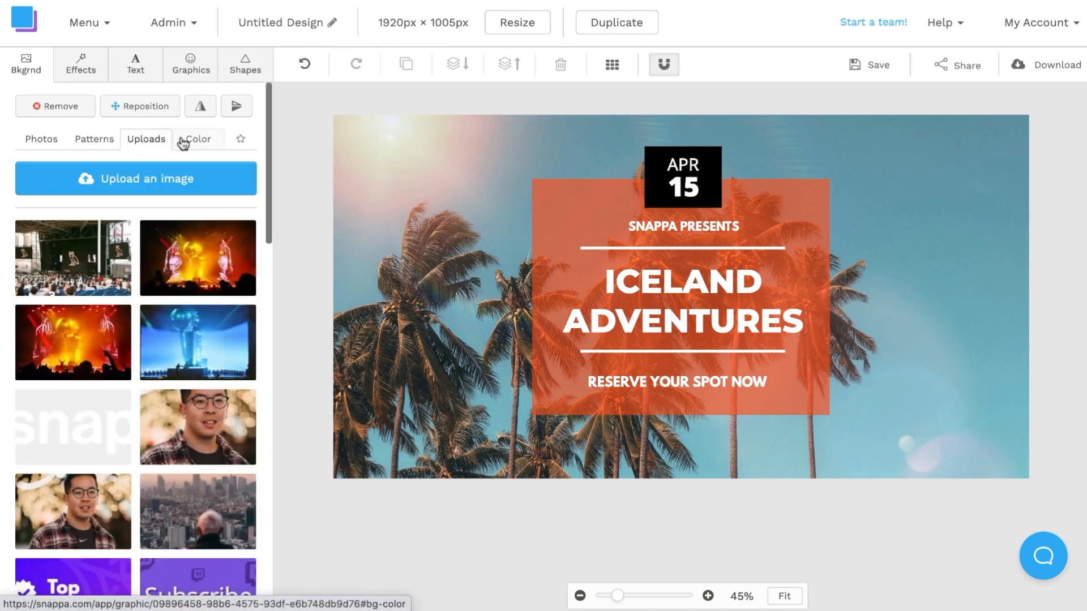
pyautogui.click(198, 138)
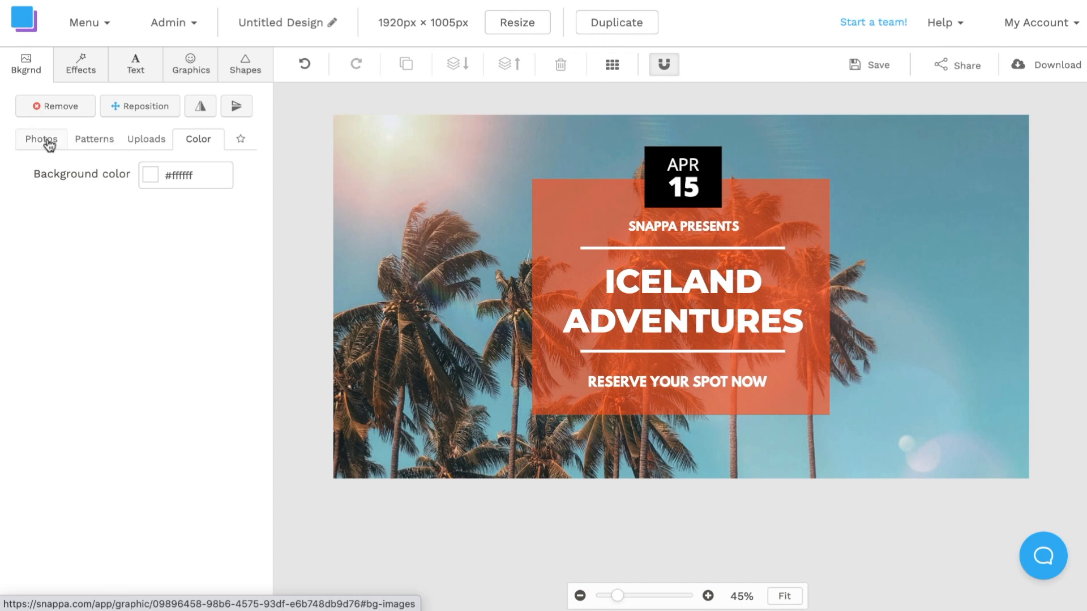
pyautogui.click(41, 140)
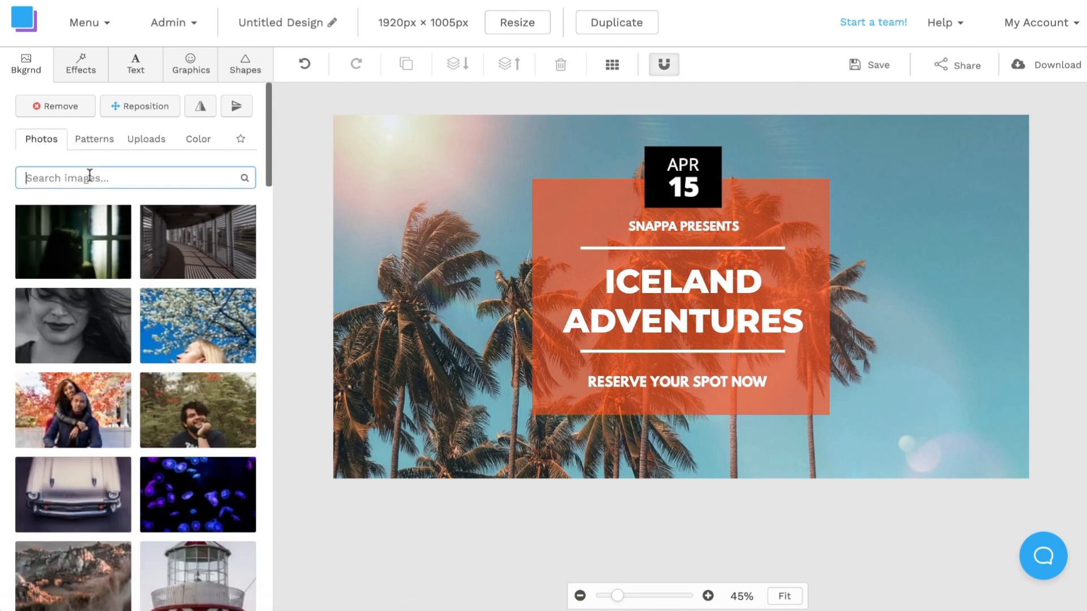
# Step: Search backgrounds for 'iceland', choose a black-sand beach photo and reposition it within the cover
pyautogui.write('iceland')
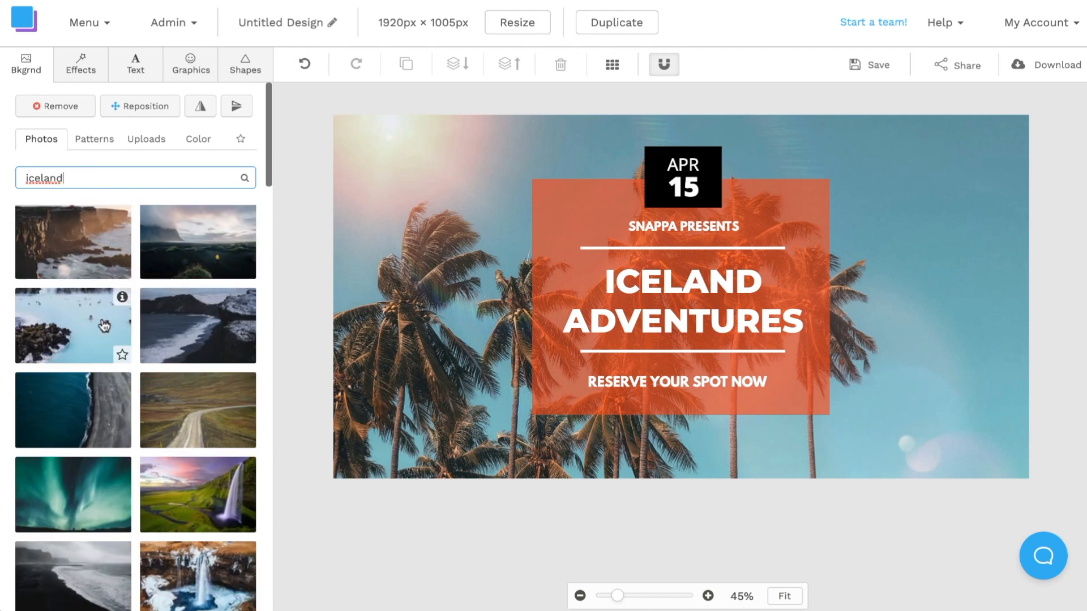
pyautogui.scroll(-3)
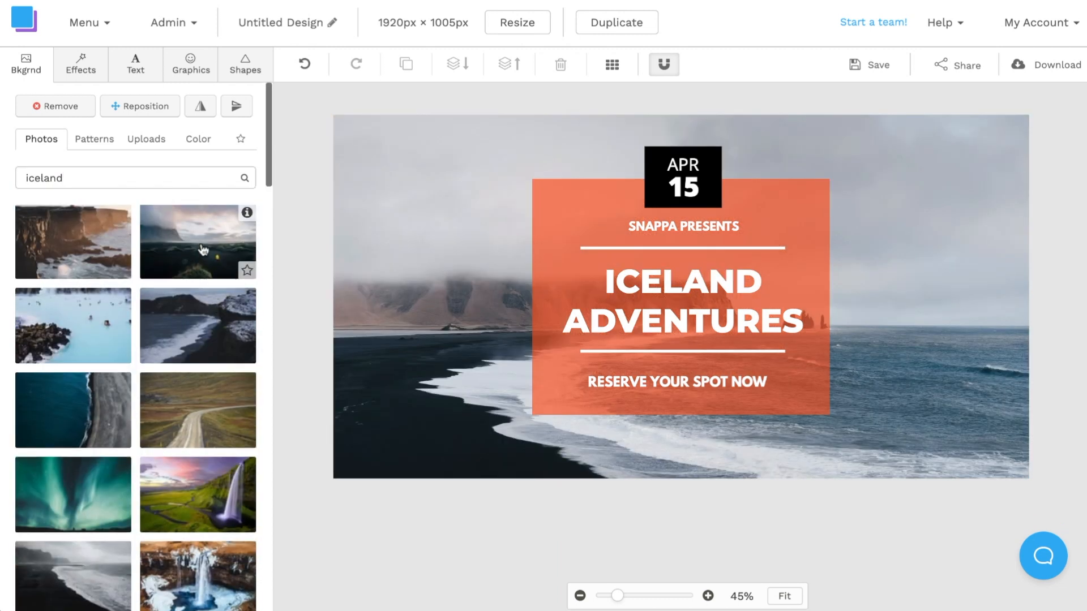
pyautogui.click(197, 240)
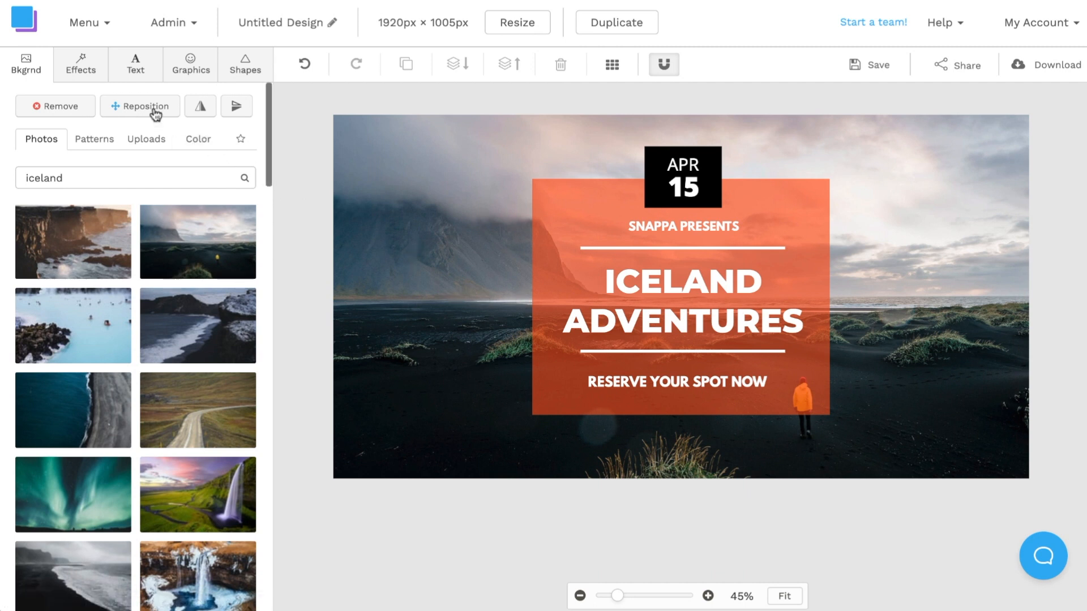
pyautogui.click(141, 106)
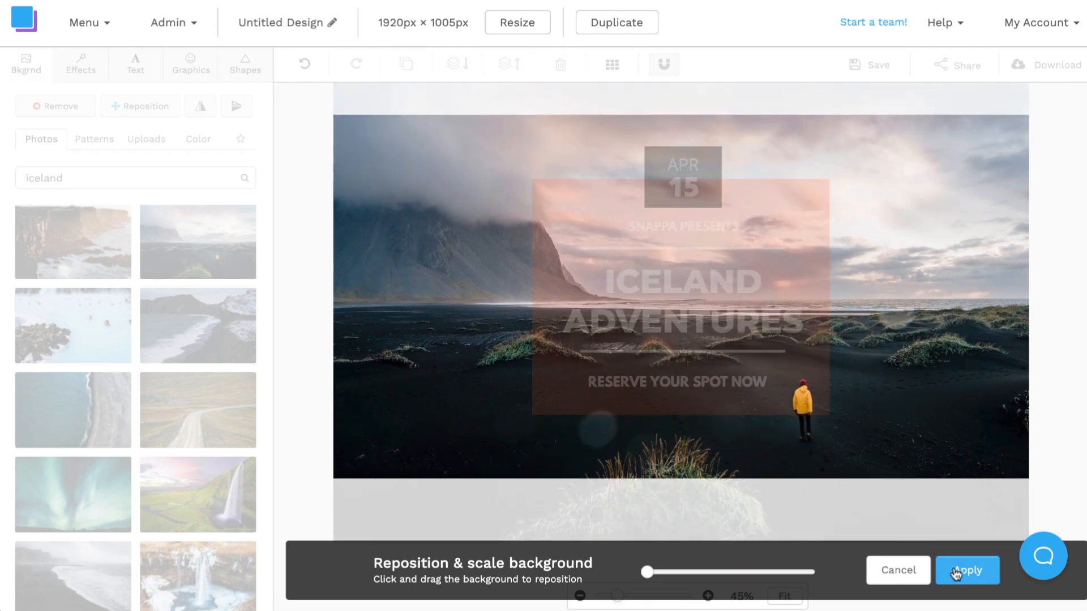
pyautogui.click(967, 571)
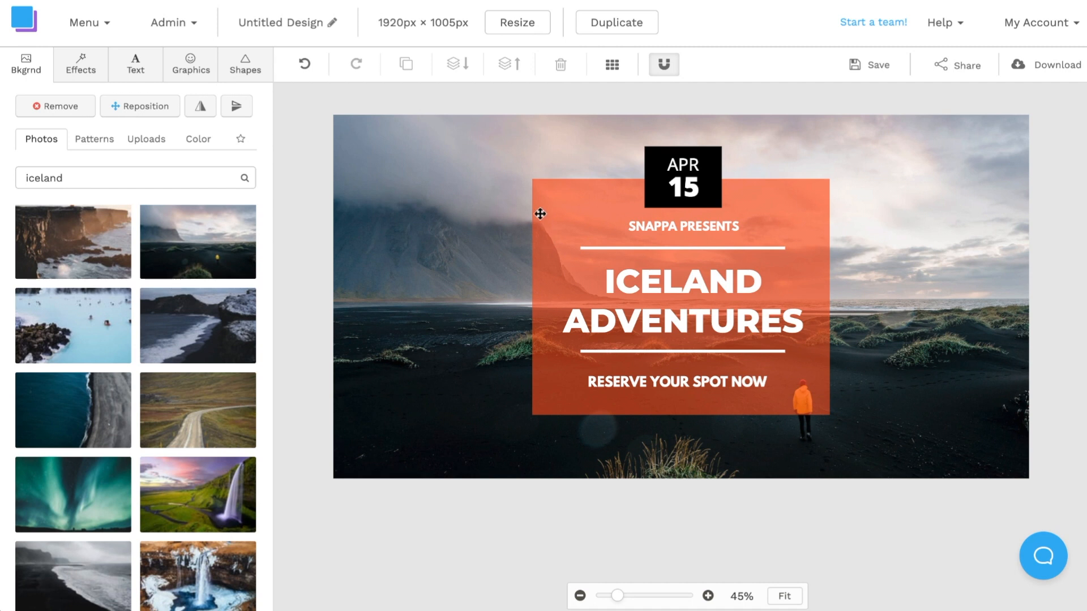
pyautogui.moveTo(540, 195)
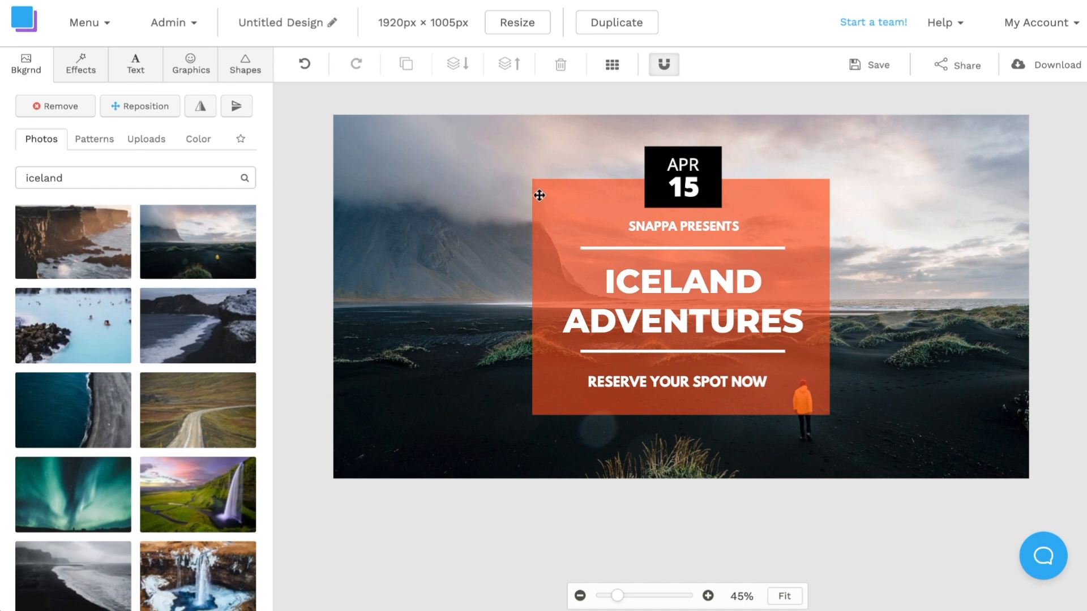
# Step: Fill the orange box behind the text with black #000000 at 75 opacity
pyautogui.click(680, 278)
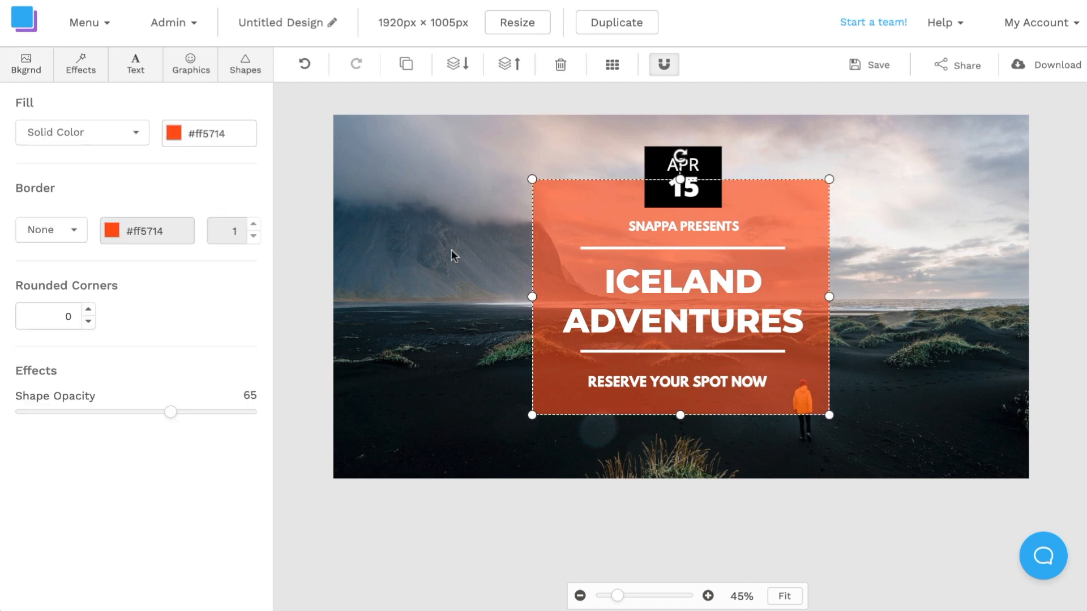
pyautogui.click(174, 134)
pyautogui.write('#000000')
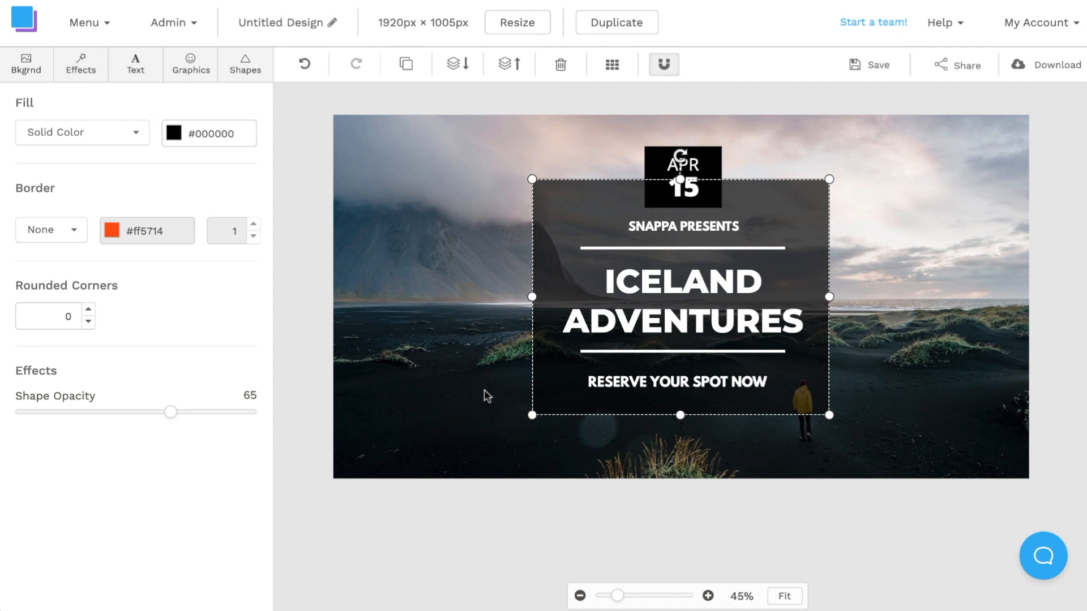
pyautogui.moveTo(230, 412)
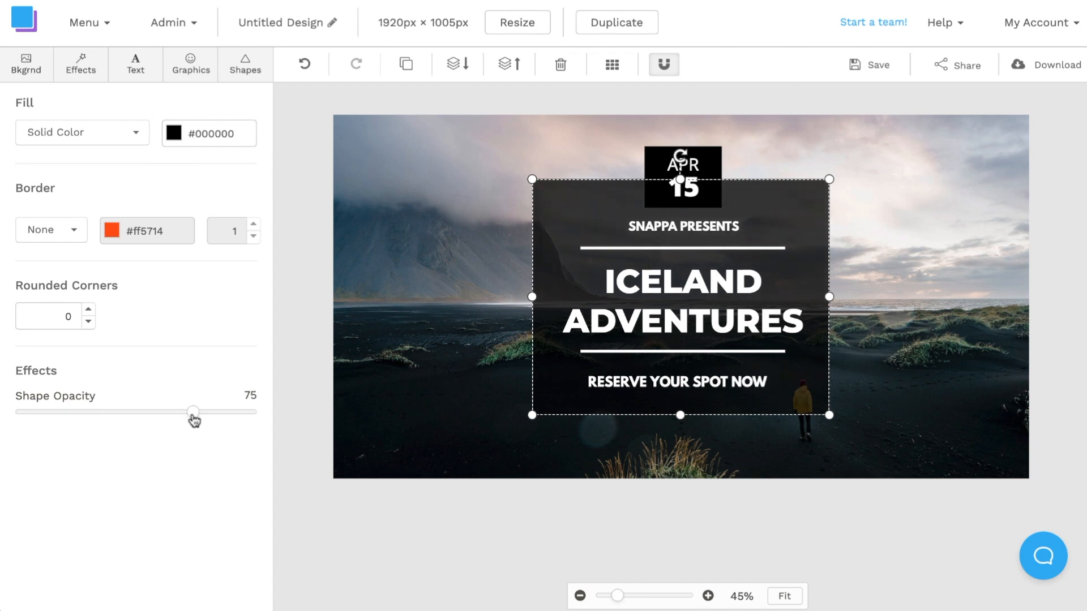
pyautogui.click(536, 542)
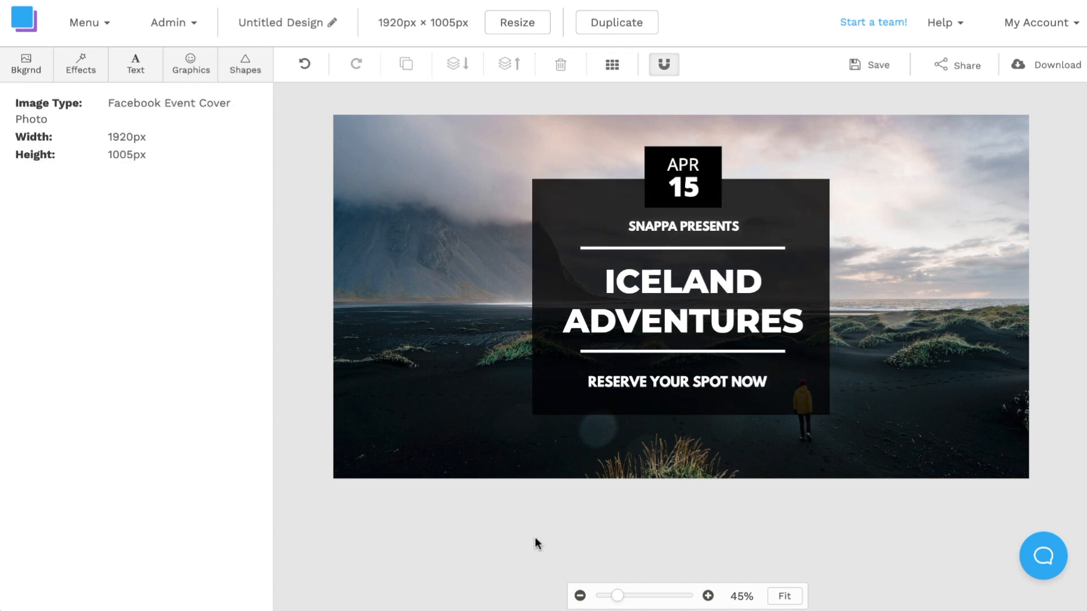
pyautogui.moveTo(332, 27)
pyautogui.write('Facebook Iceland Event')
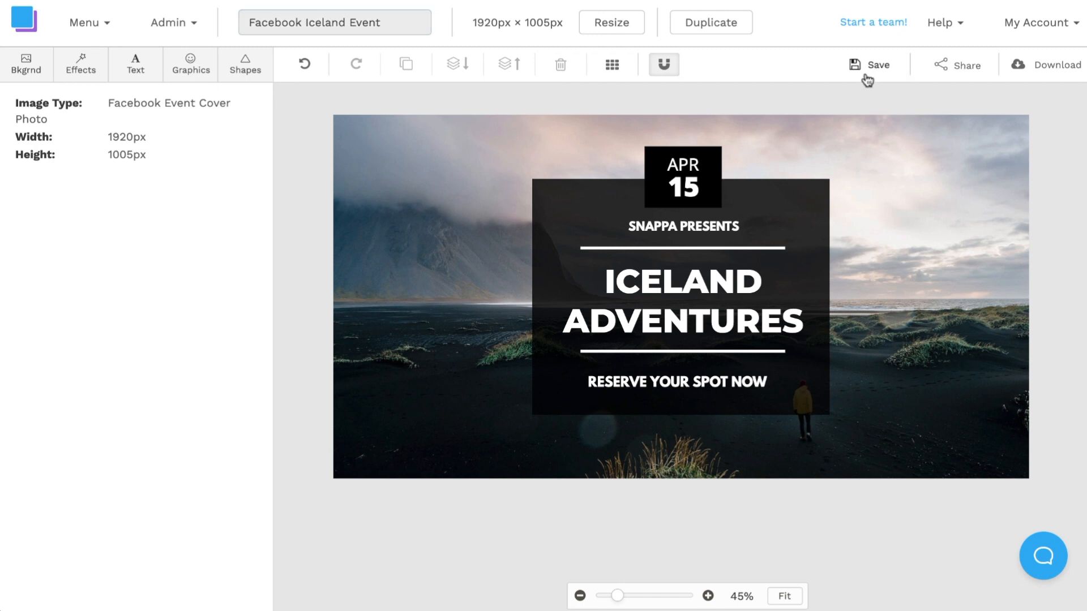
# Step: Save the design as 'Facebook Iceland Event' and bring up the JPG/PNG download choices
pyautogui.click(878, 65)
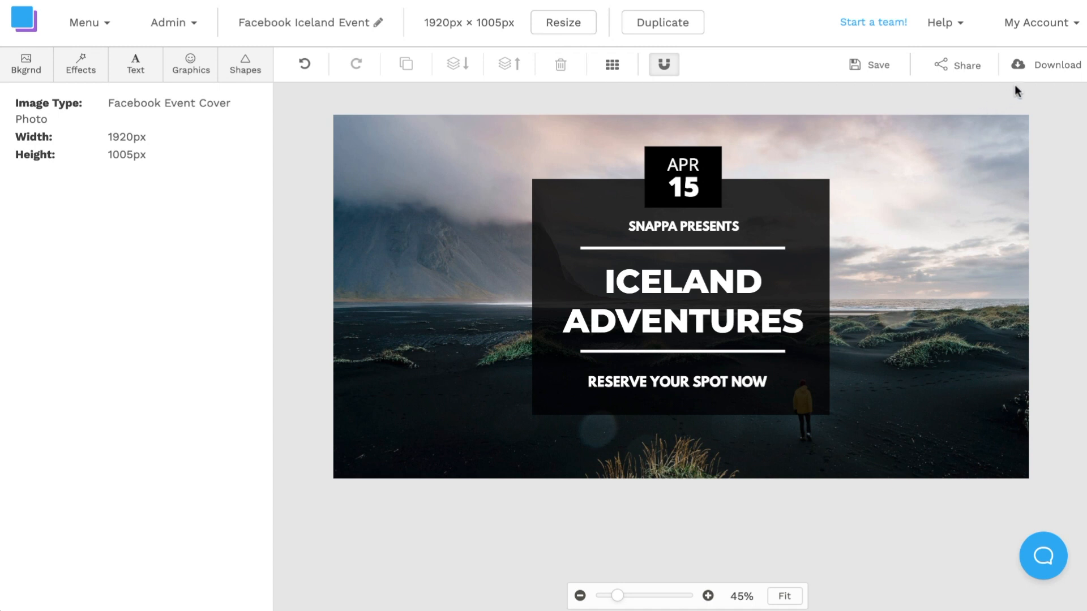
pyautogui.click(1050, 64)
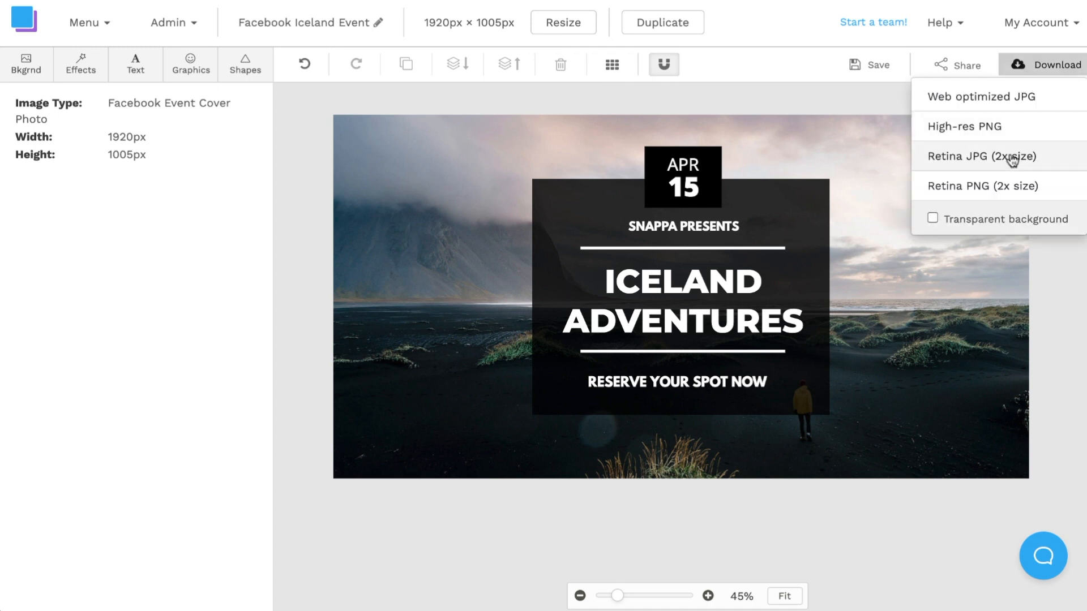